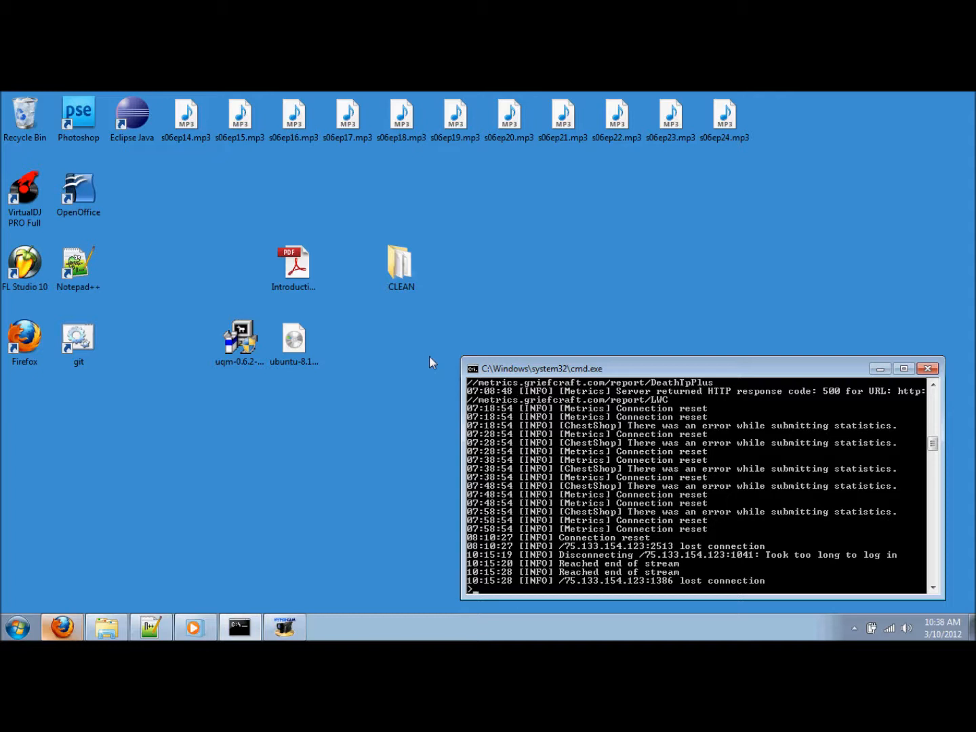
- Launch a Command Prompt by running cmd from the Run dialog
key(win+r)
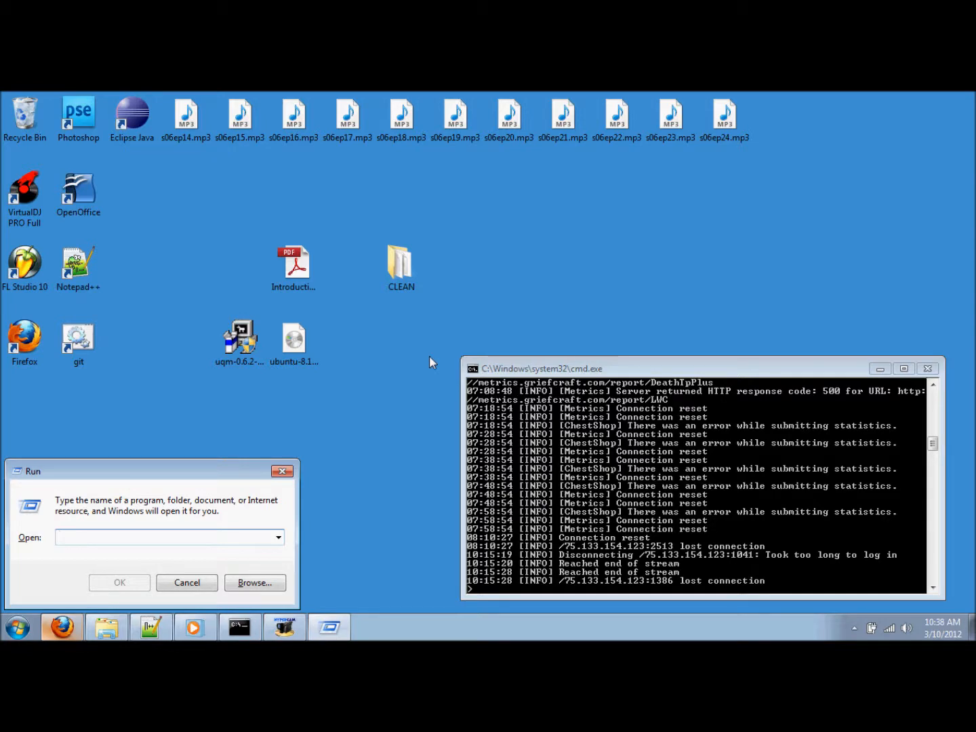
text(cmd)
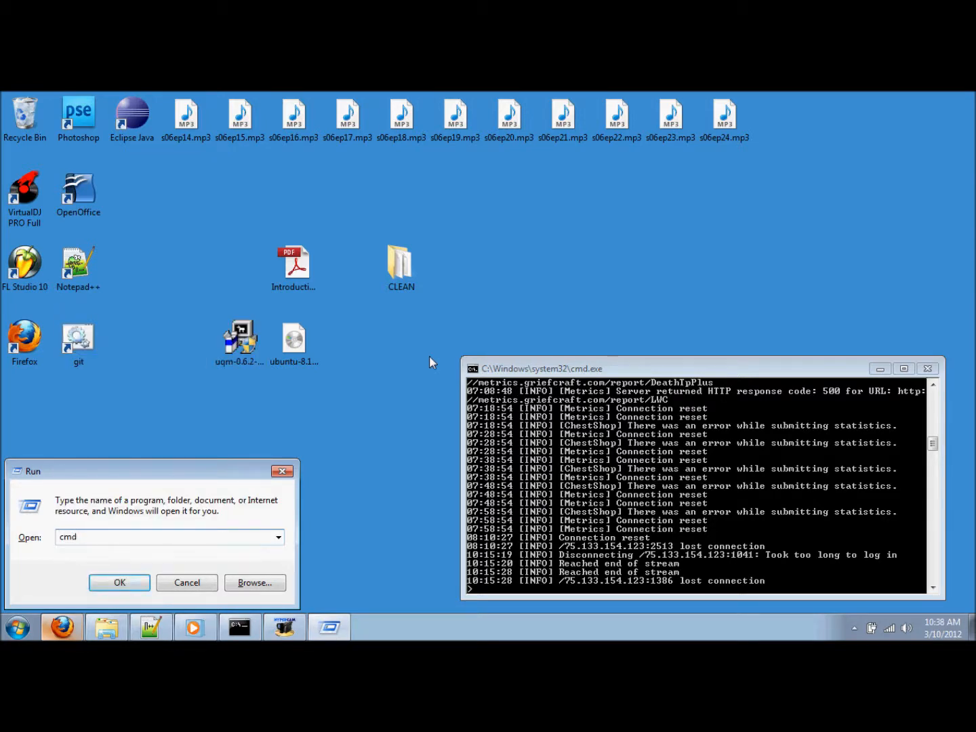
click(119, 582)
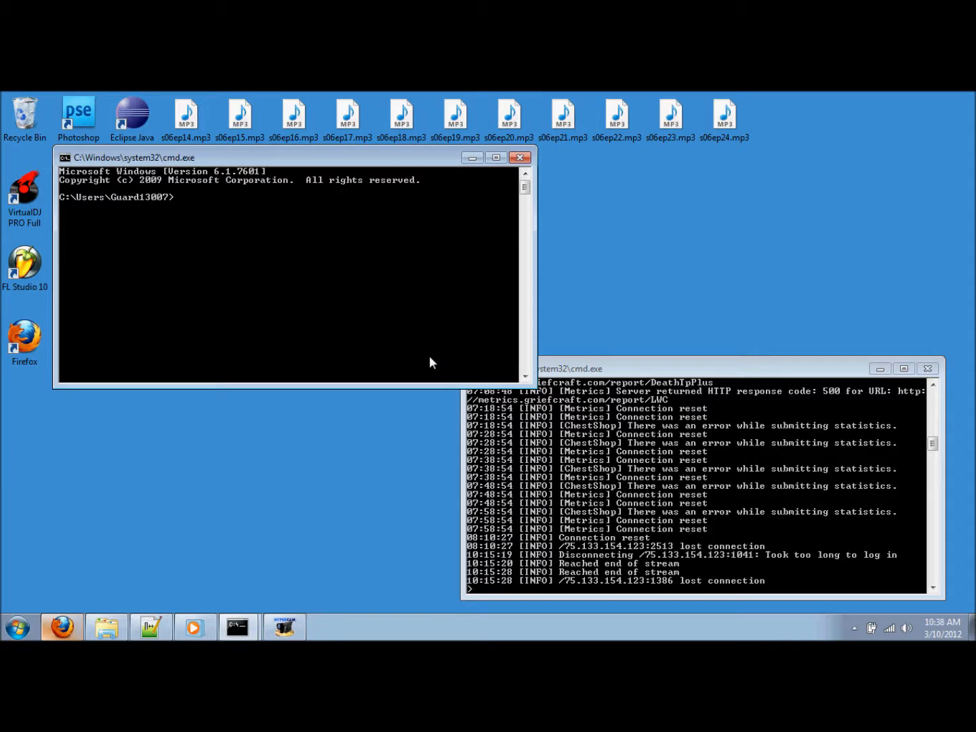
- Run ipconfig to find IPv4 address 192.168.1.102 and gateway 192.168.1.1
text(ip)
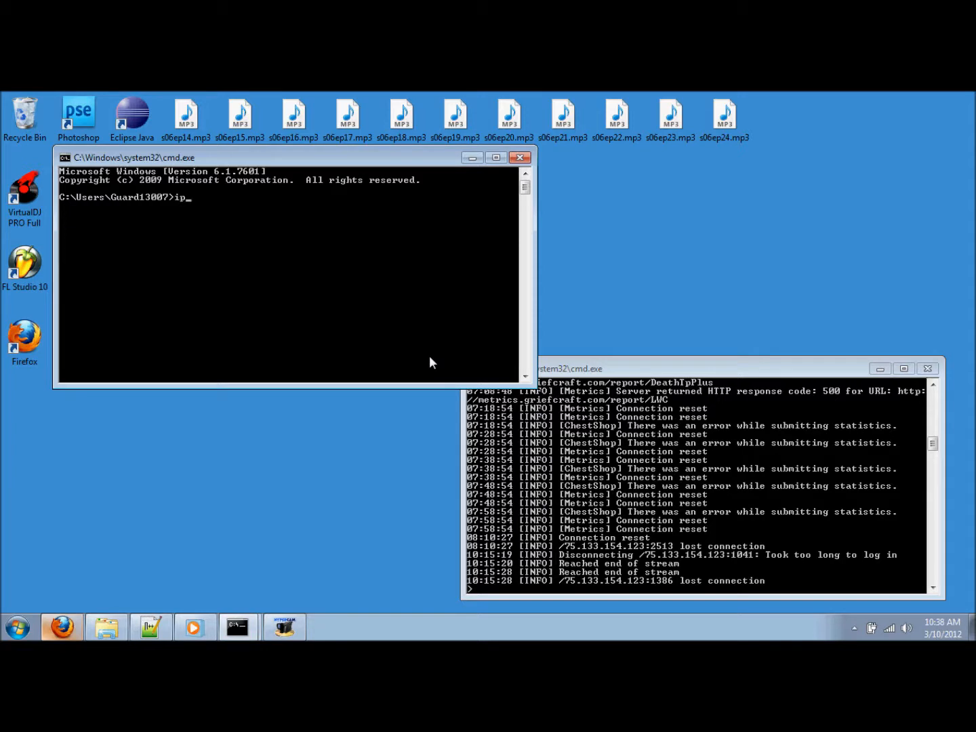
key(Return)
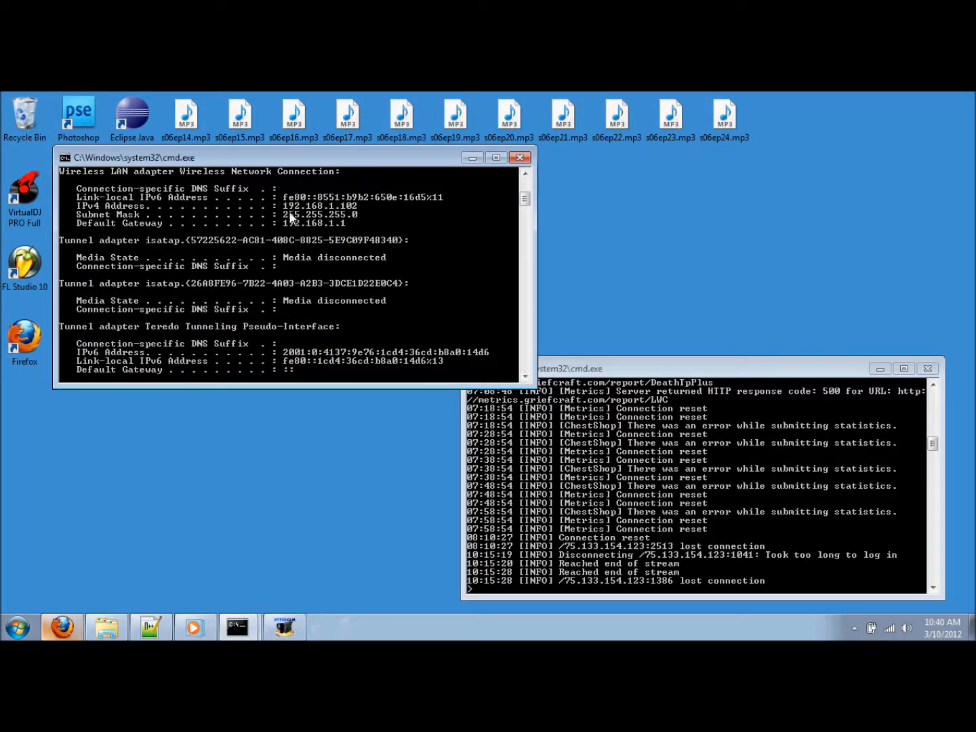
mouse_move(81, 222)
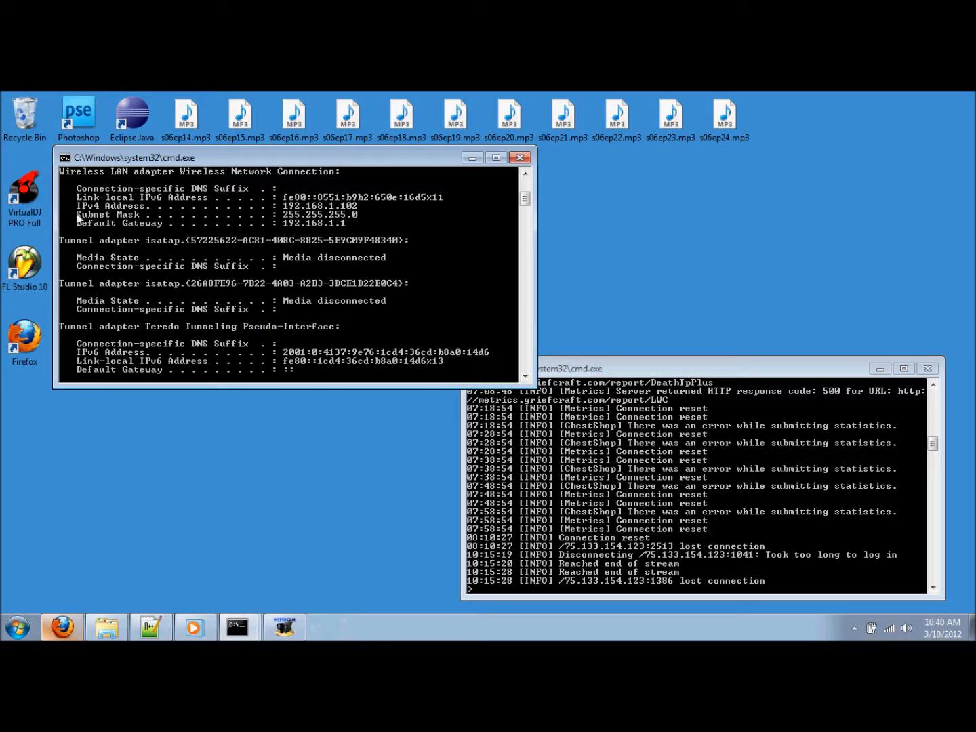
mouse_move(346, 217)
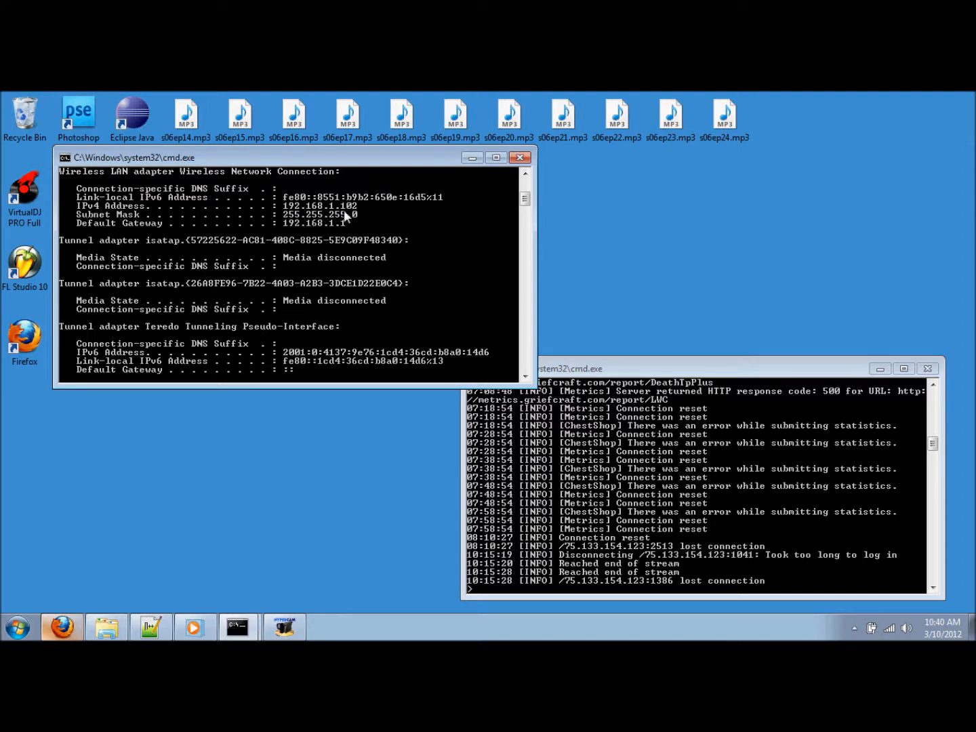
mouse_move(300, 224)
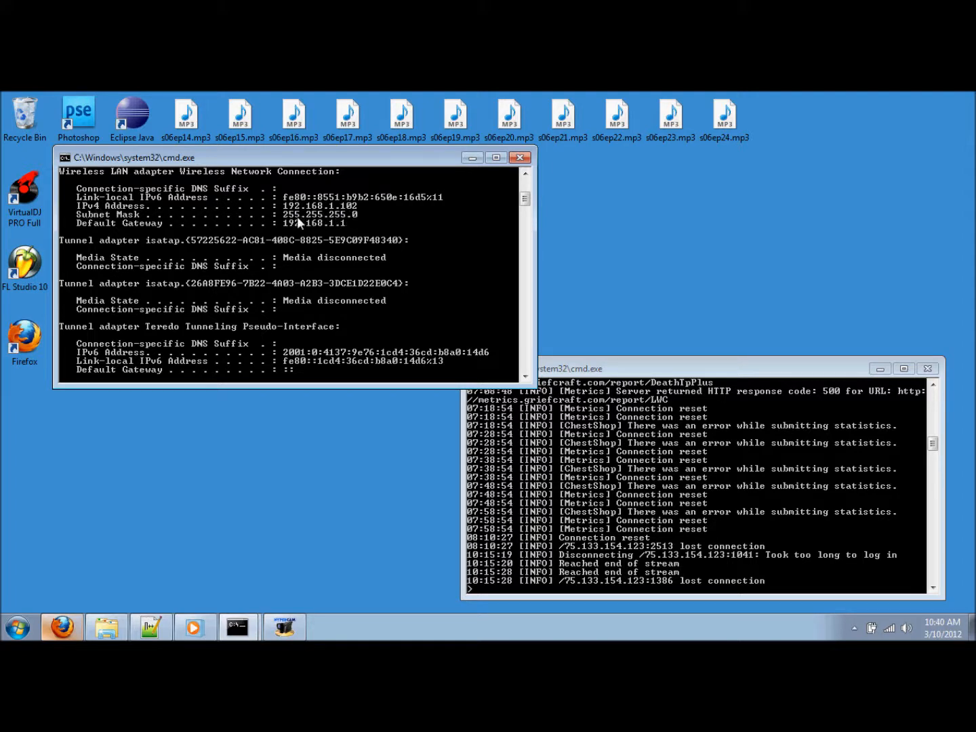
mouse_move(298, 234)
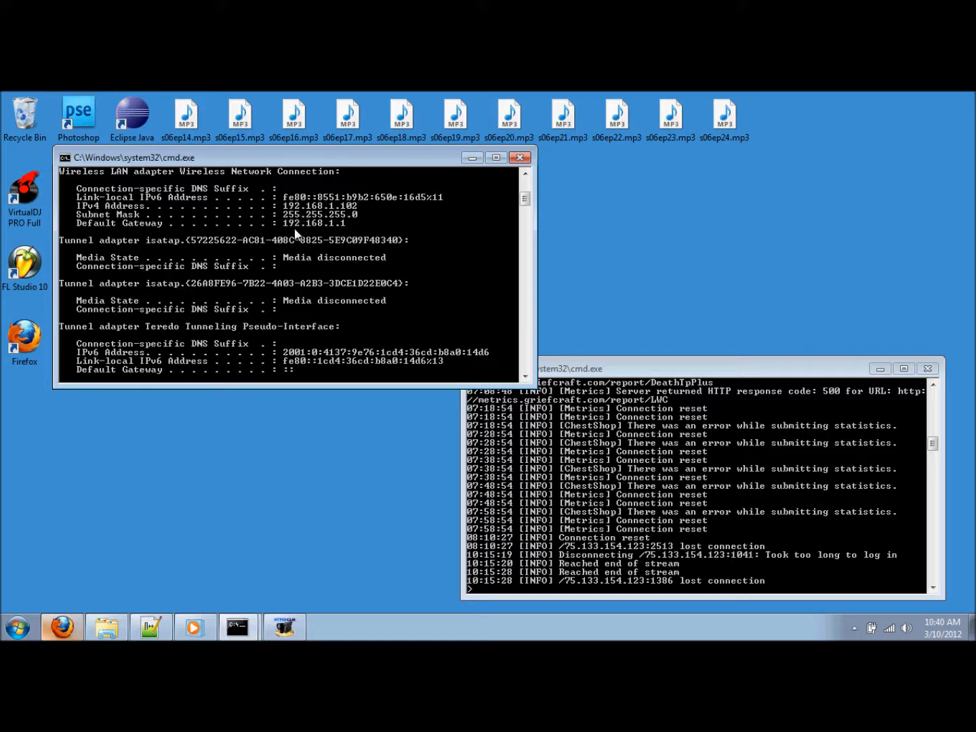
mouse_move(304, 239)
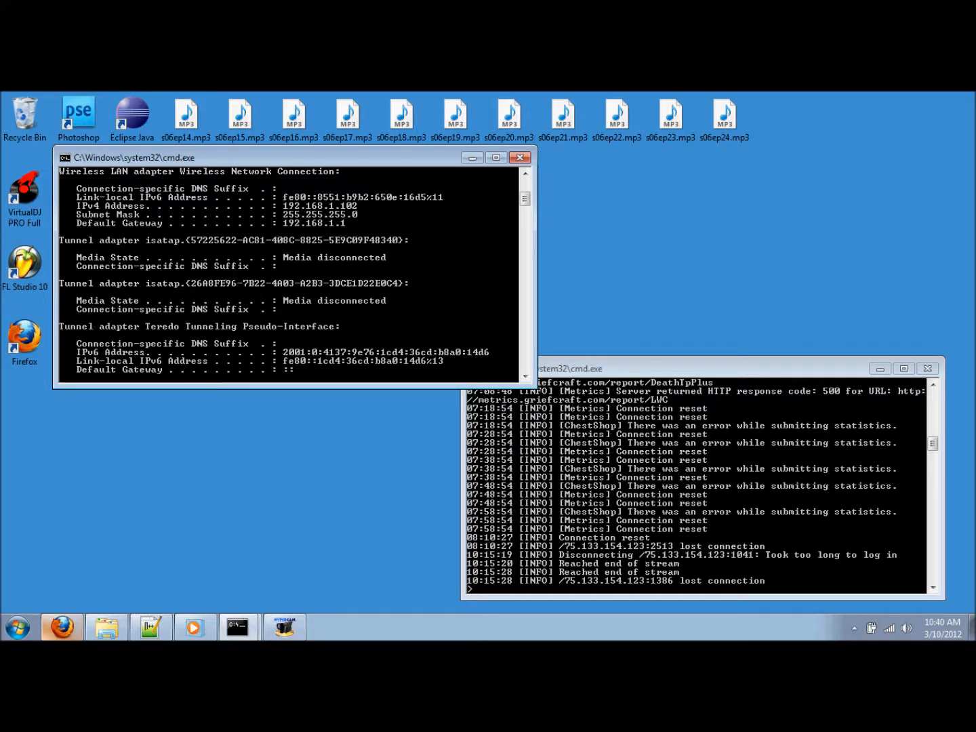
- Search the Start menu for 'intern' and launch Internet Explorer
text(inter)
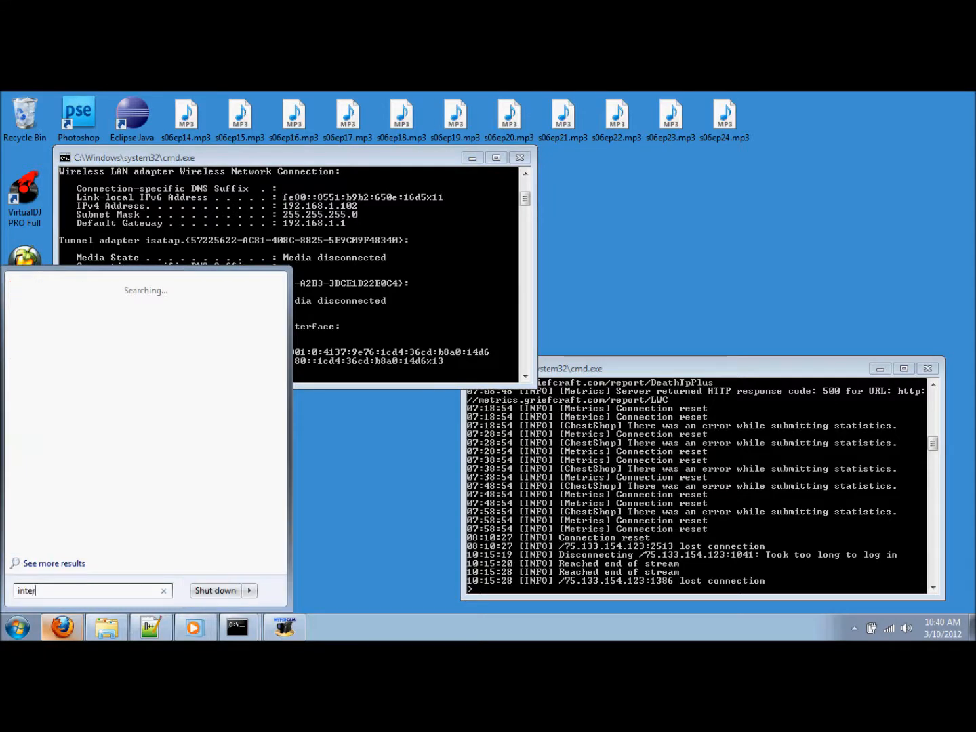
text(n)
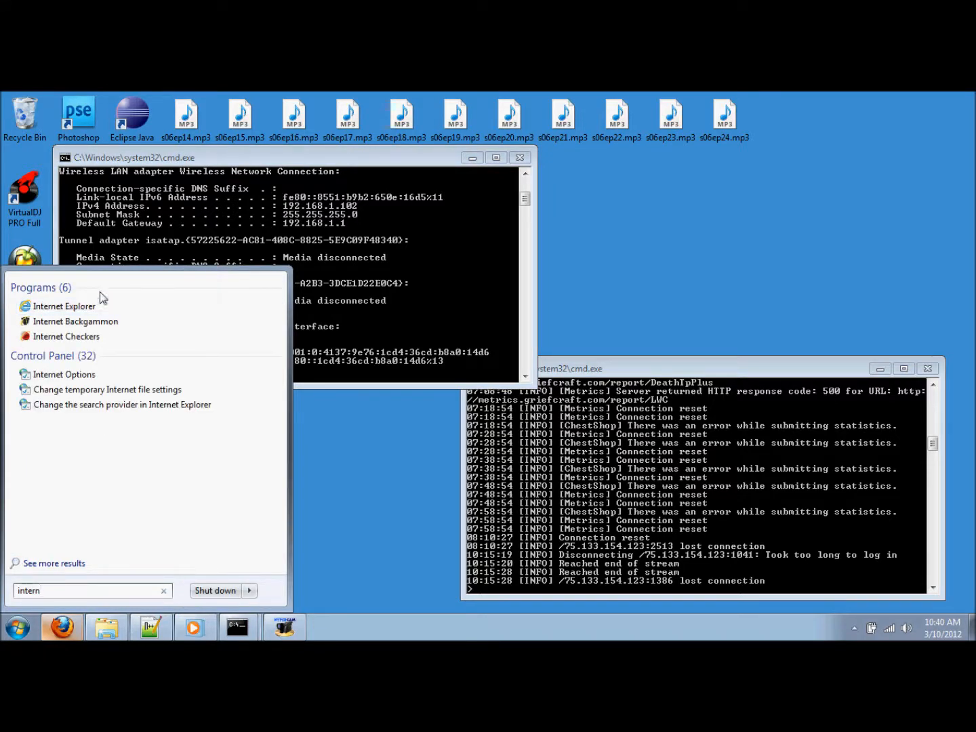
click(64, 306)
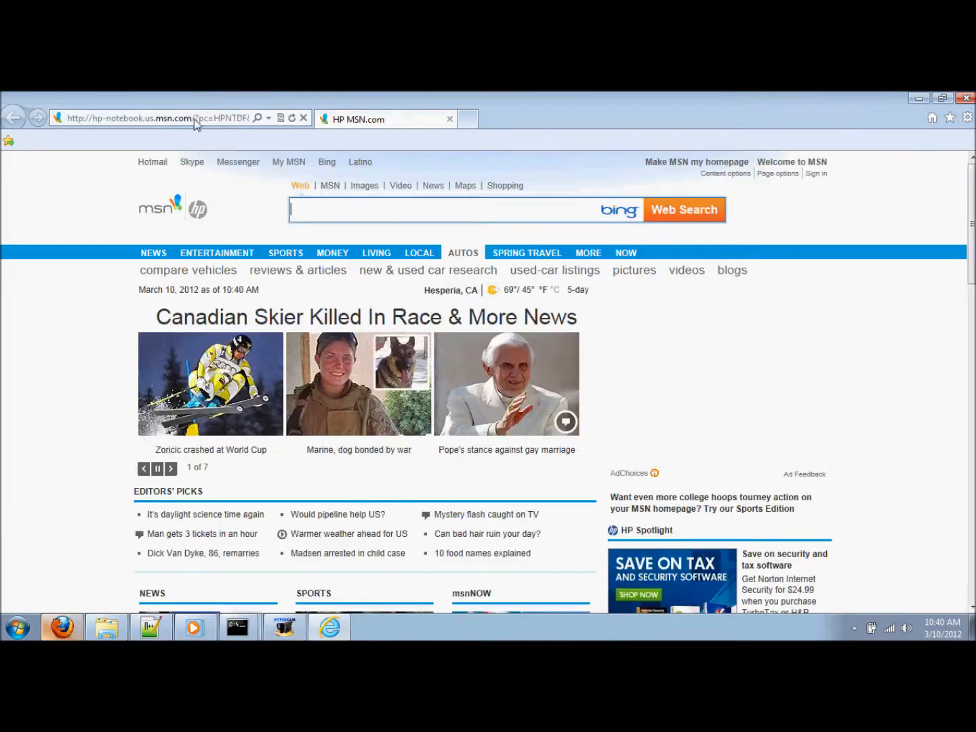
- Browse to 192.168.1.1 and log in to the router with a blank user name and the password
text(192.168.1.1)
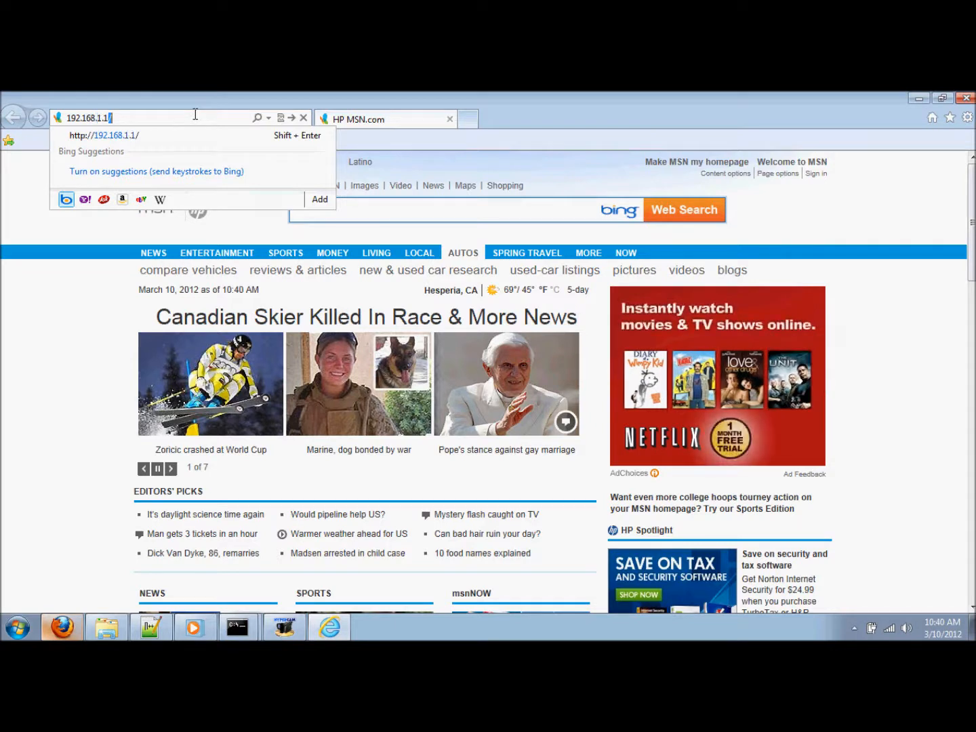
key(Return)
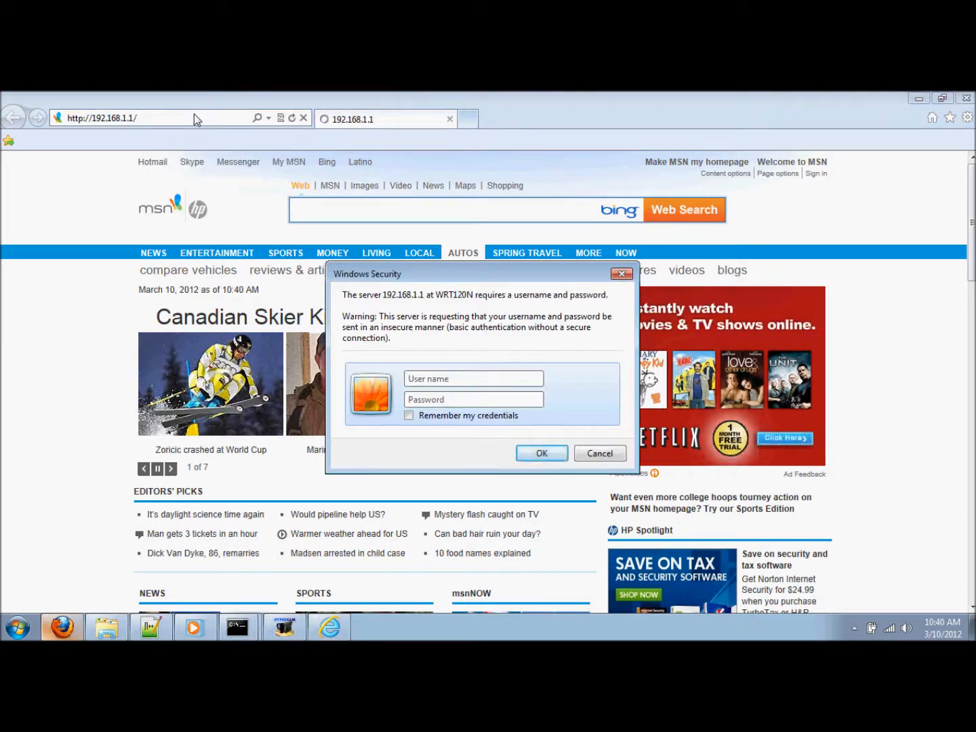
mouse_move(390, 307)
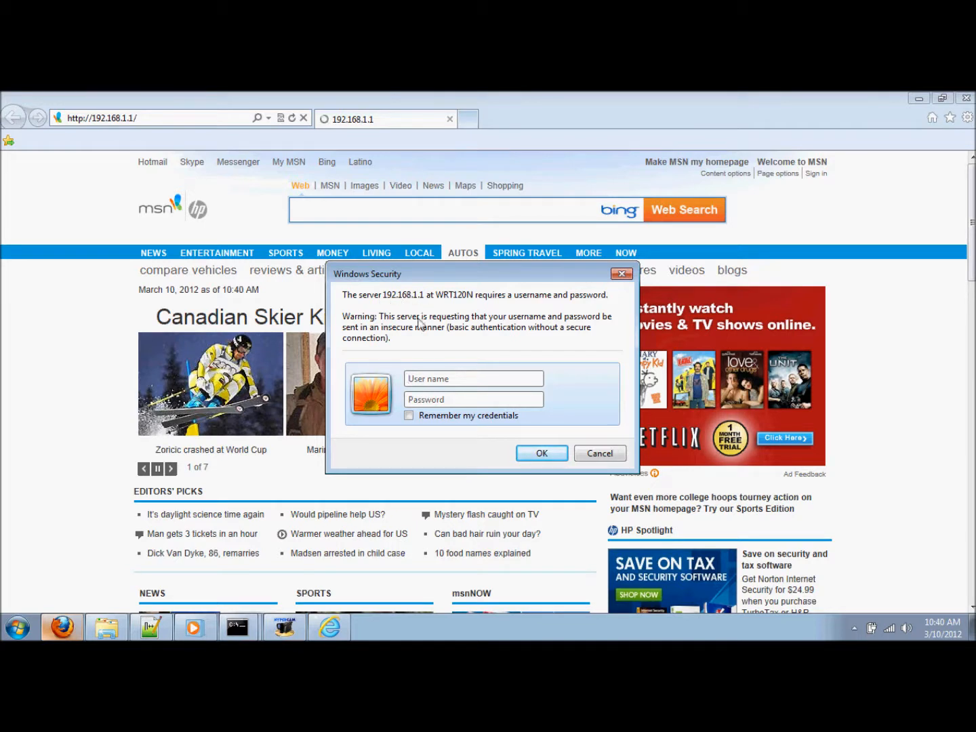
click(473, 379)
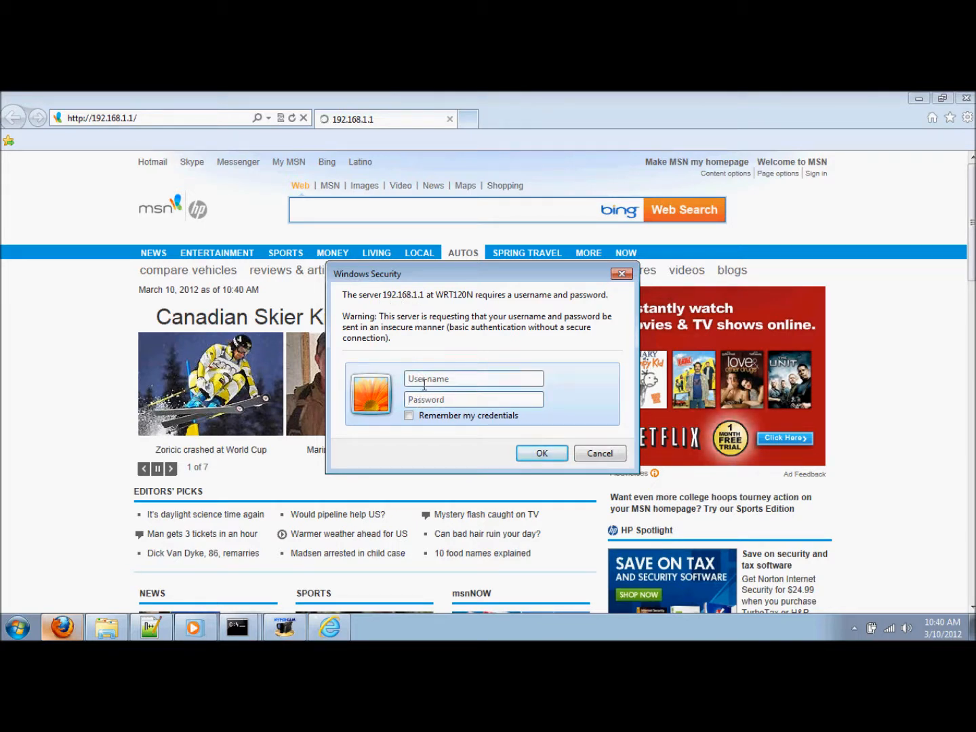
click(474, 399)
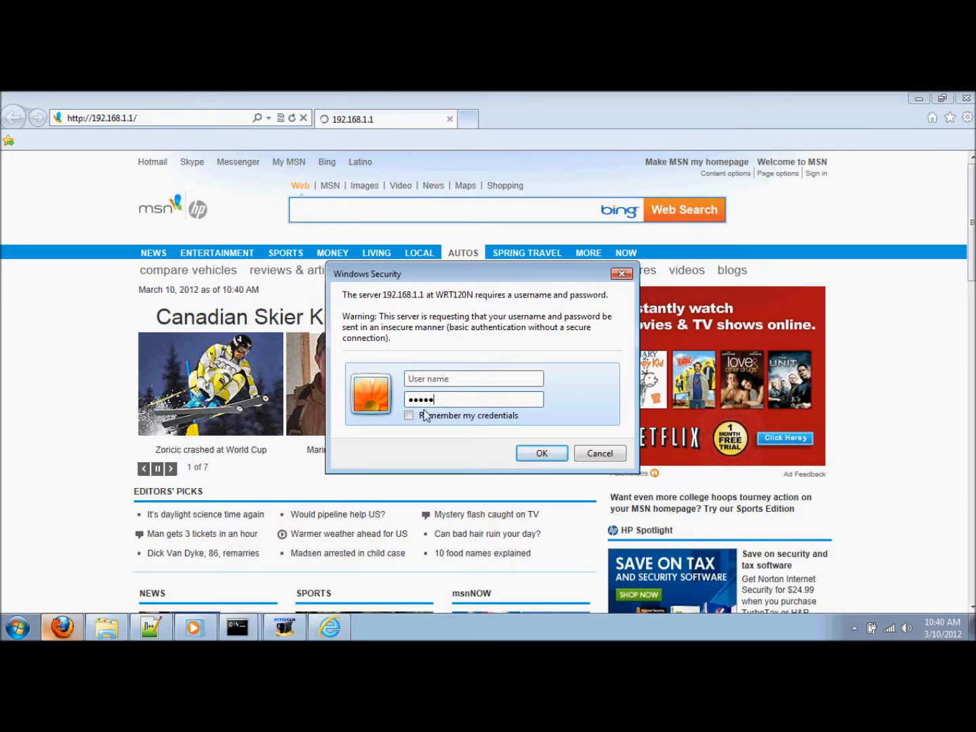
mouse_move(463, 443)
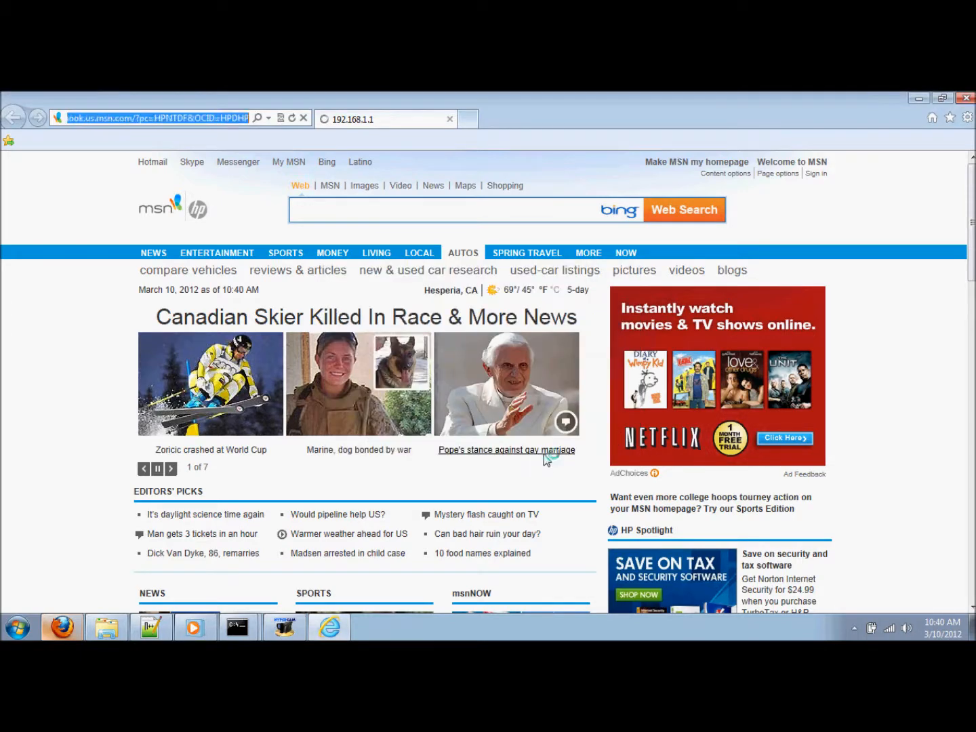
- On Basic Setup, scroll to DHCP Server Setting and open the DHCP Reservation table
click(385, 119)
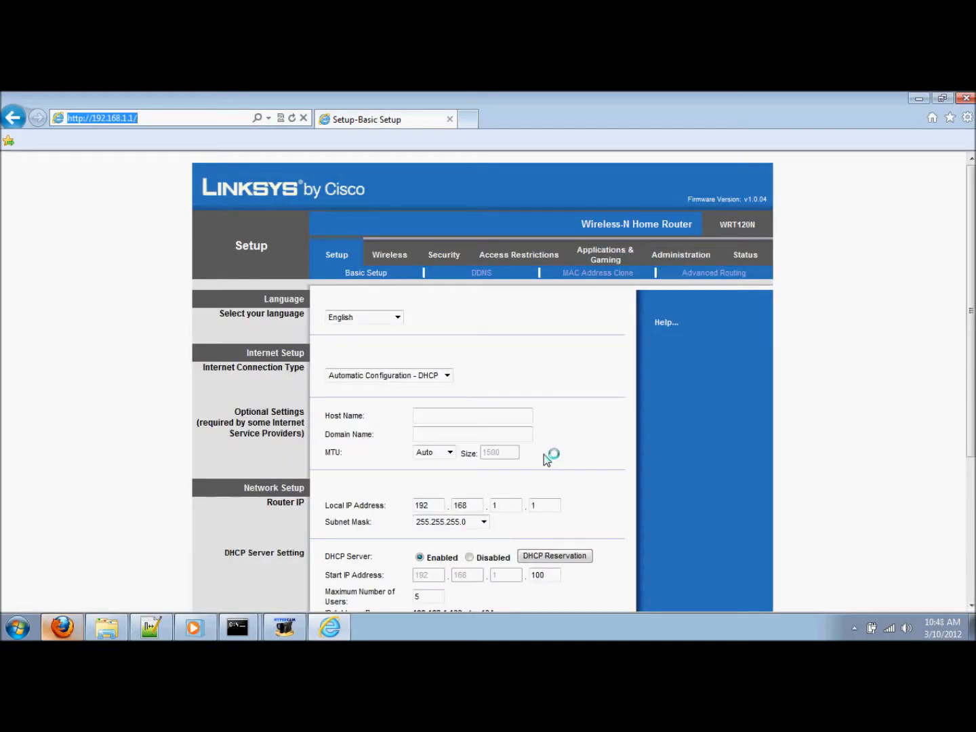
mouse_move(690, 428)
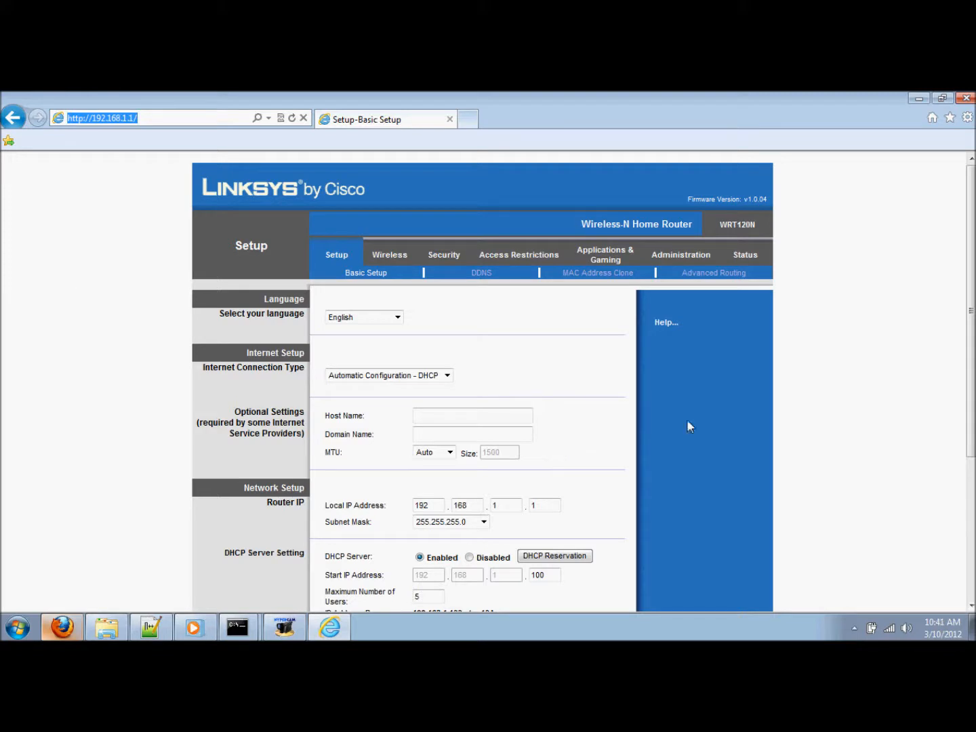
mouse_move(664, 436)
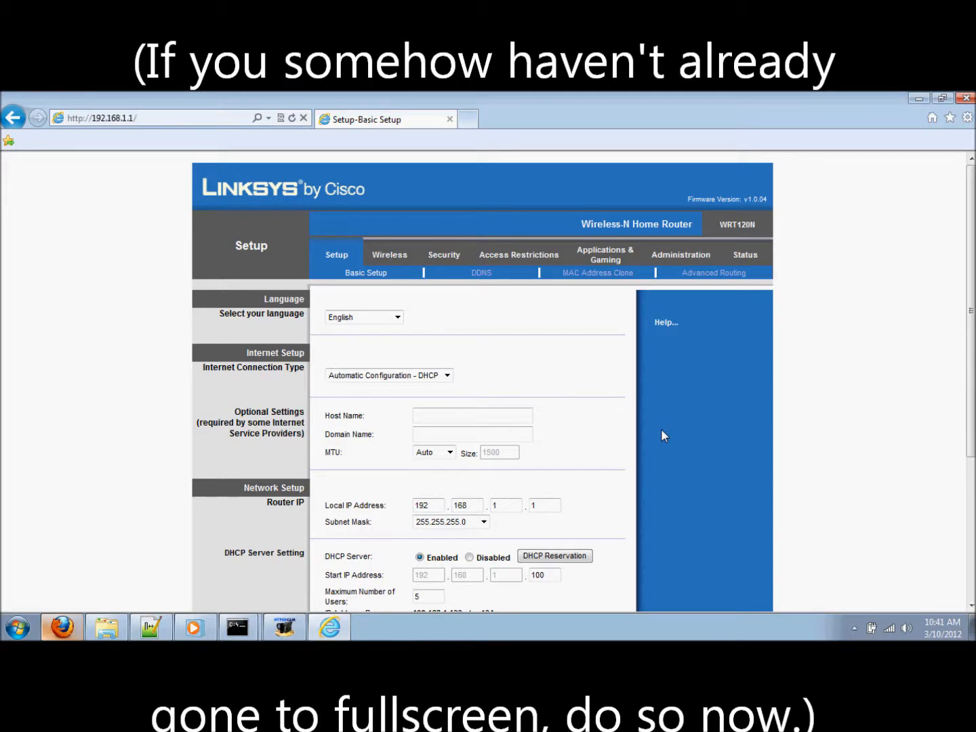
scroll(down, 3)
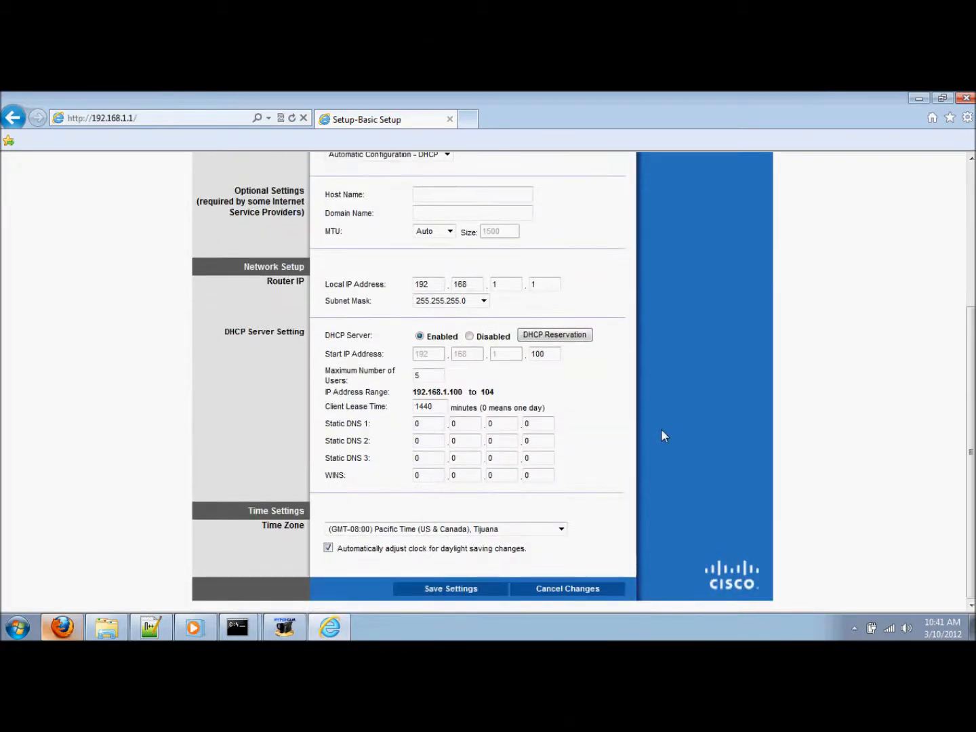
mouse_move(326, 350)
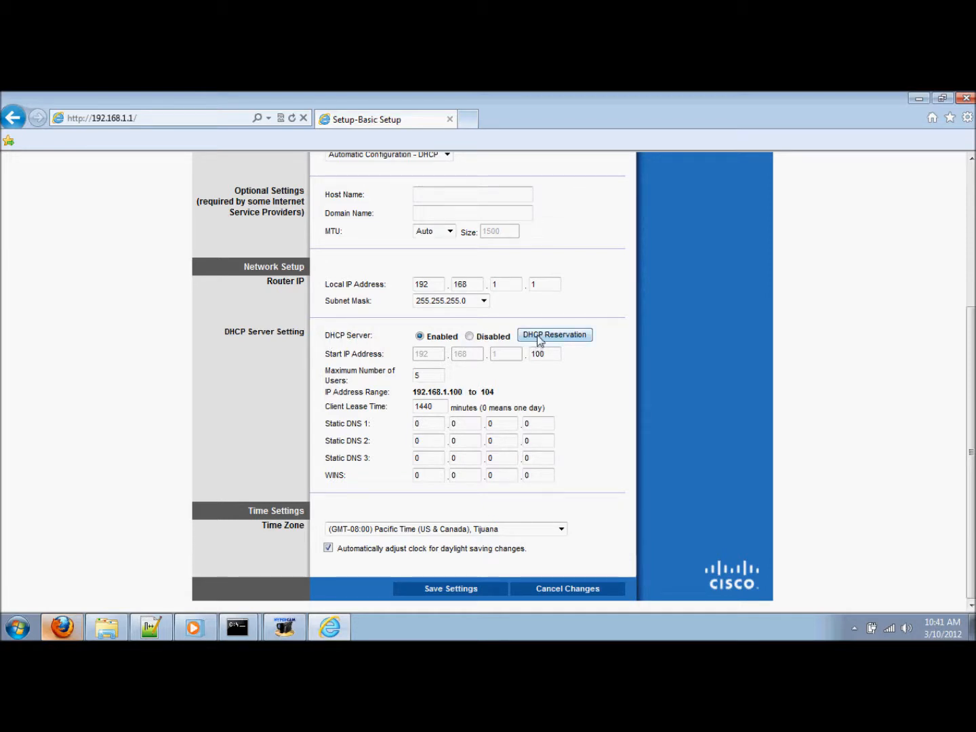
click(554, 335)
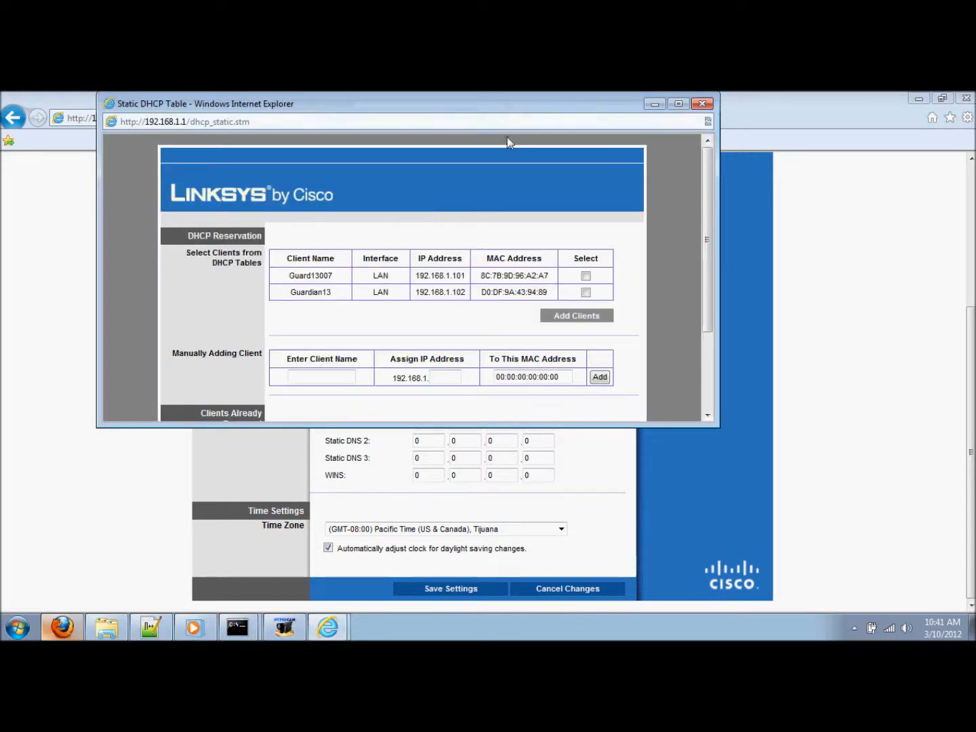
mouse_move(710, 222)
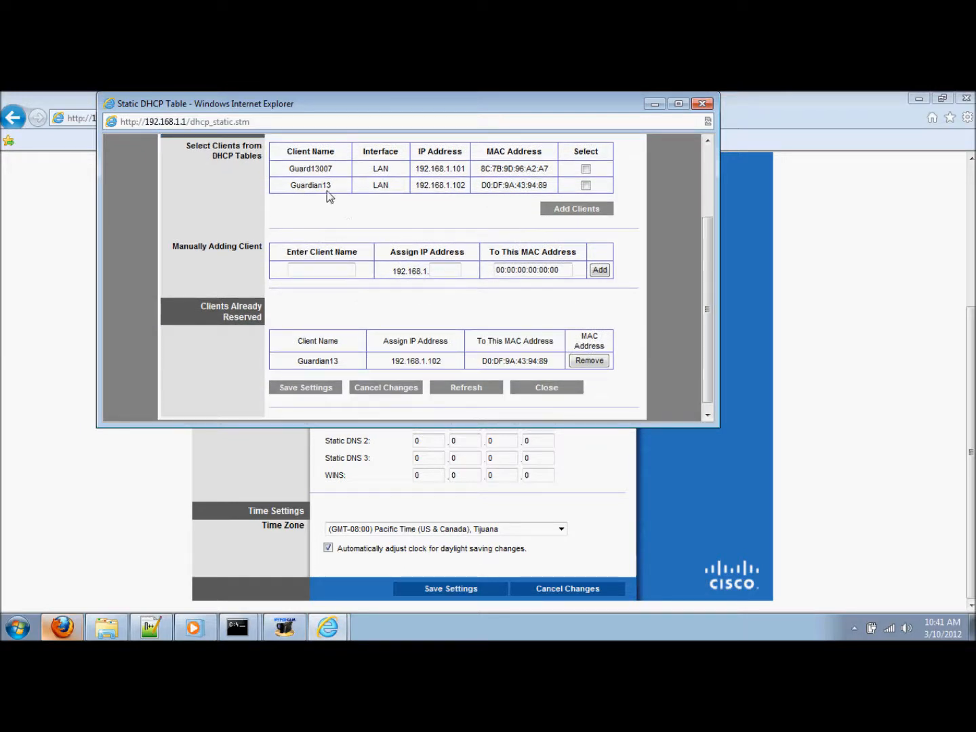
- Check and uncheck Guardian13, confirm its 192.168.1.102 reservation, and close the window
double_click(311, 185)
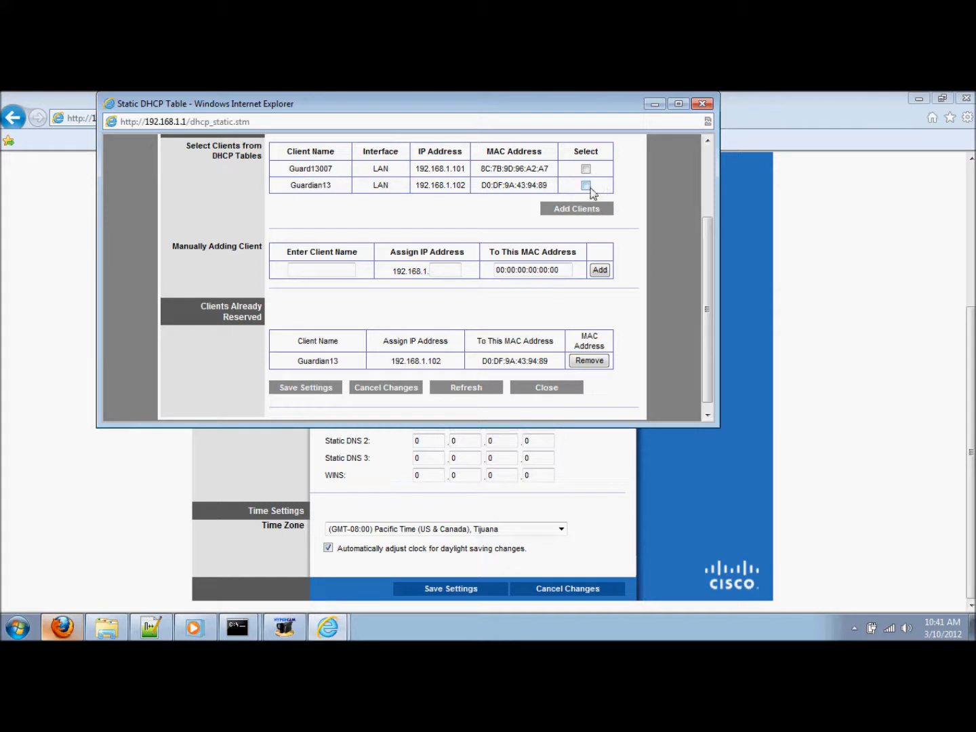
click(586, 185)
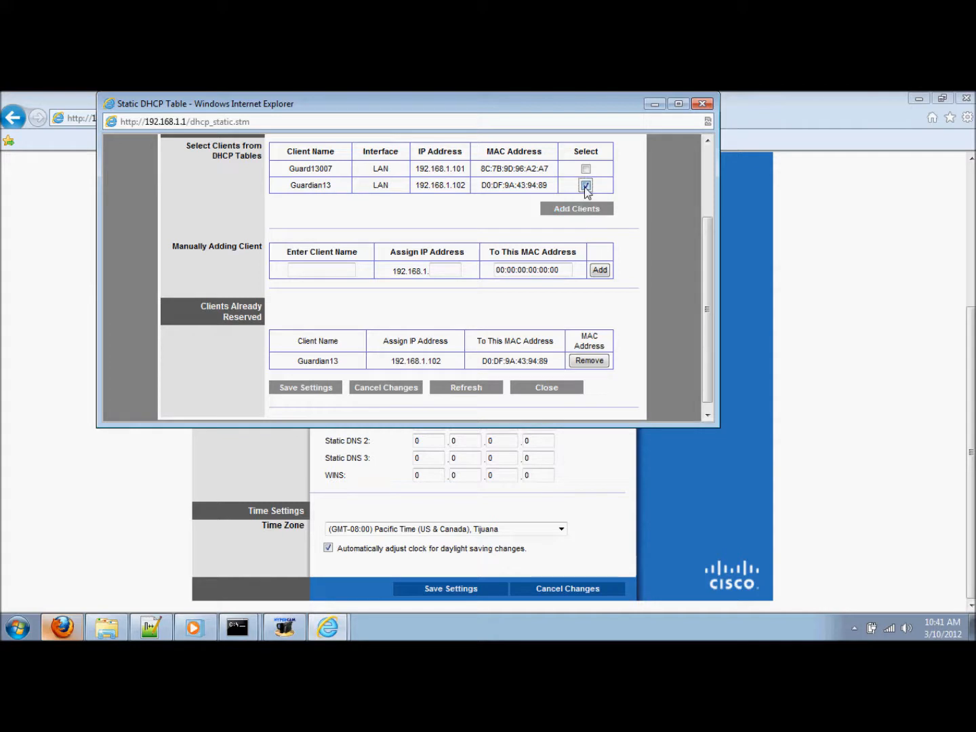
click(585, 185)
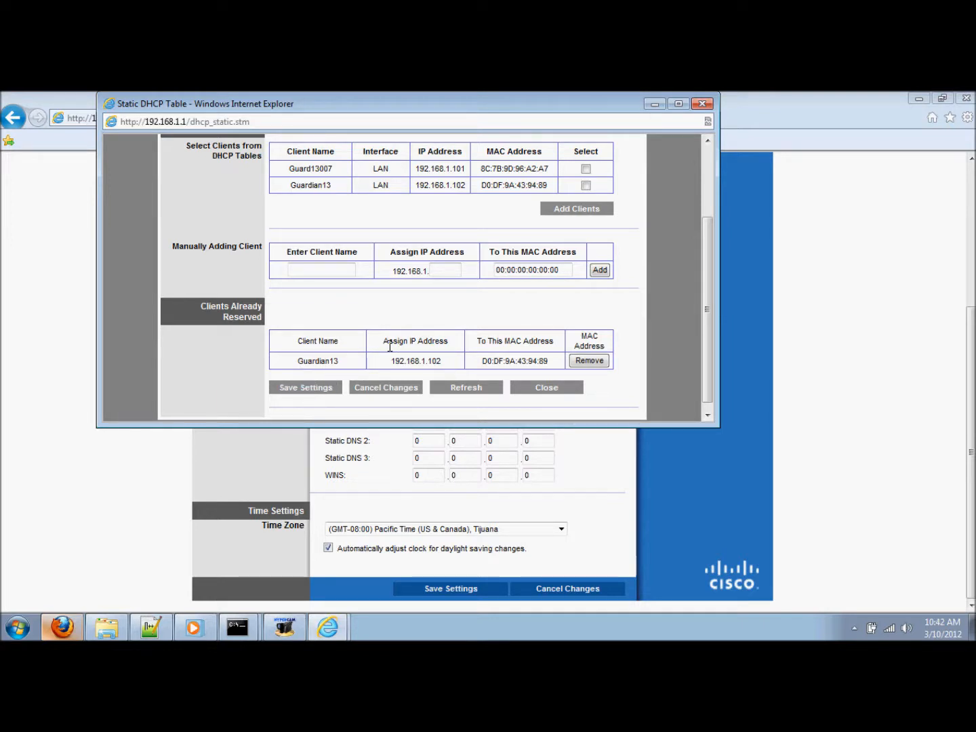
double_click(415, 340)
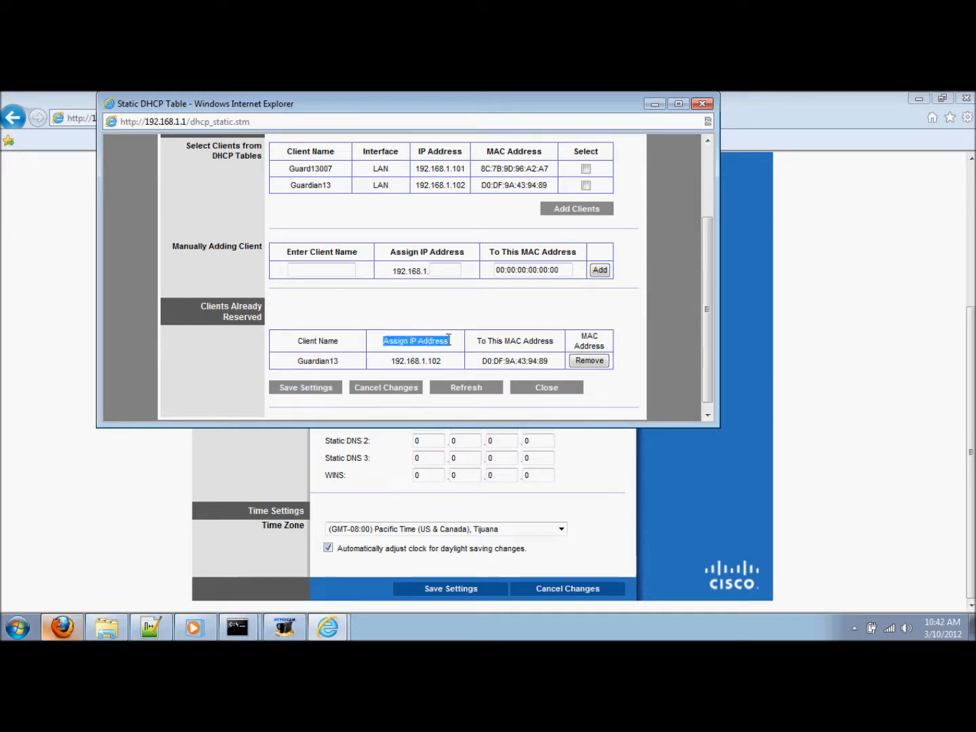
double_click(415, 360)
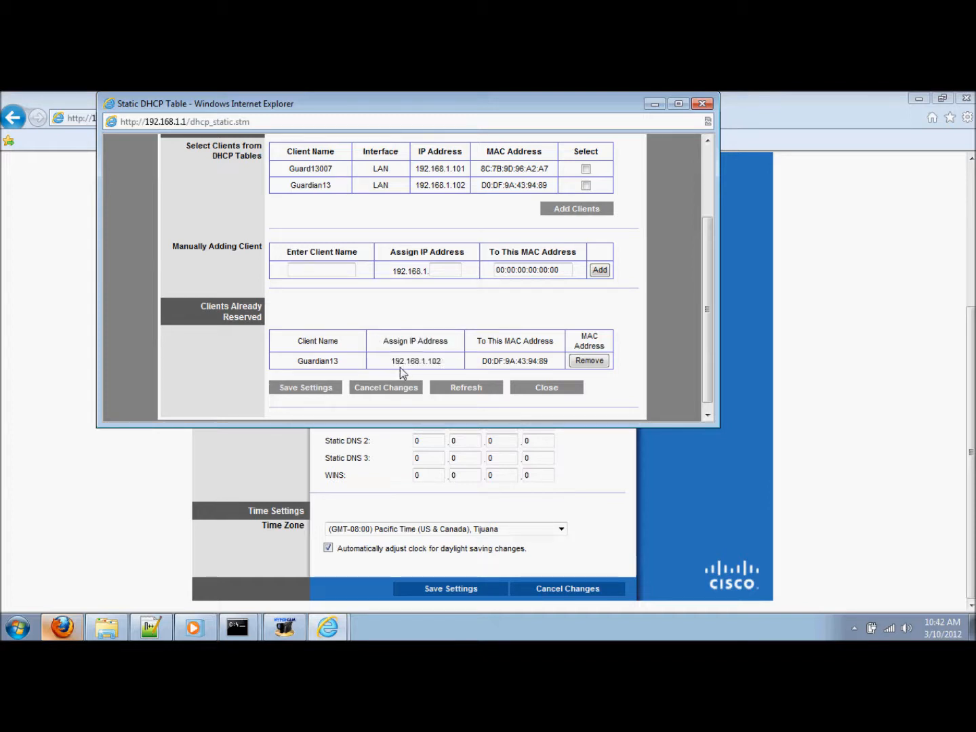
mouse_move(440, 372)
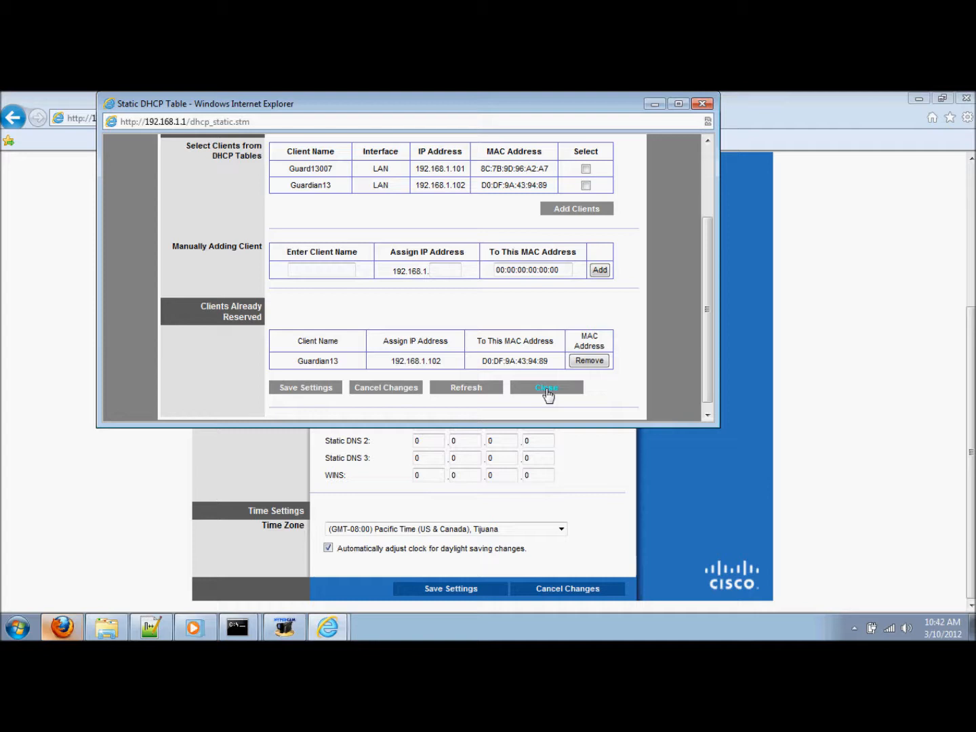
click(546, 387)
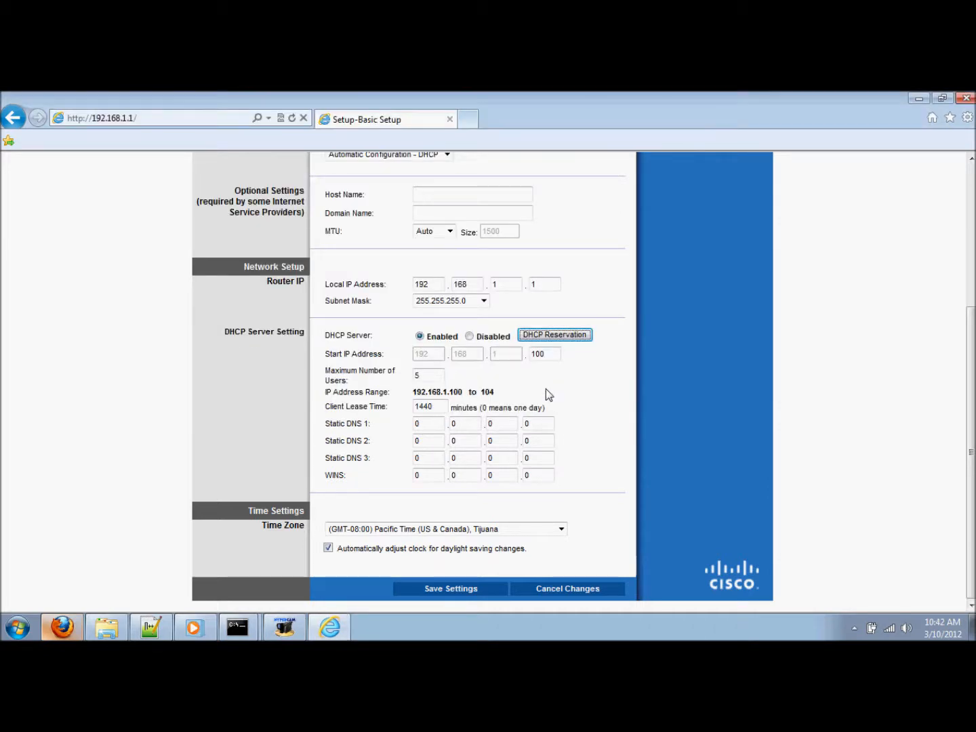
mouse_move(755, 404)
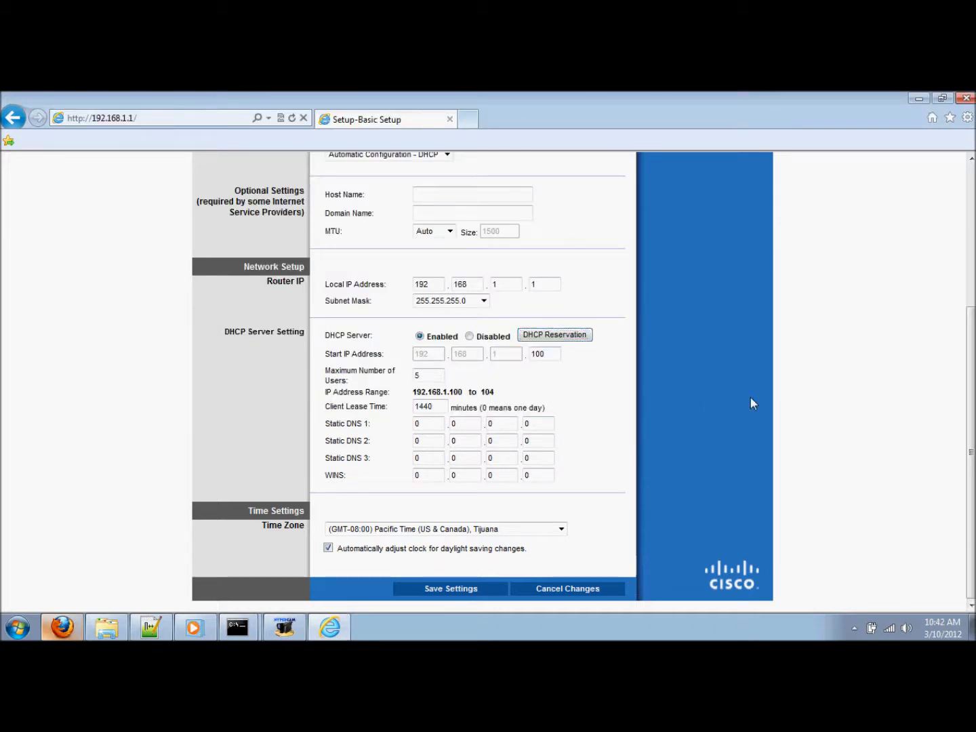
- Scroll back to the top and go to the Applications & Gaming tab
scroll(up, 3)
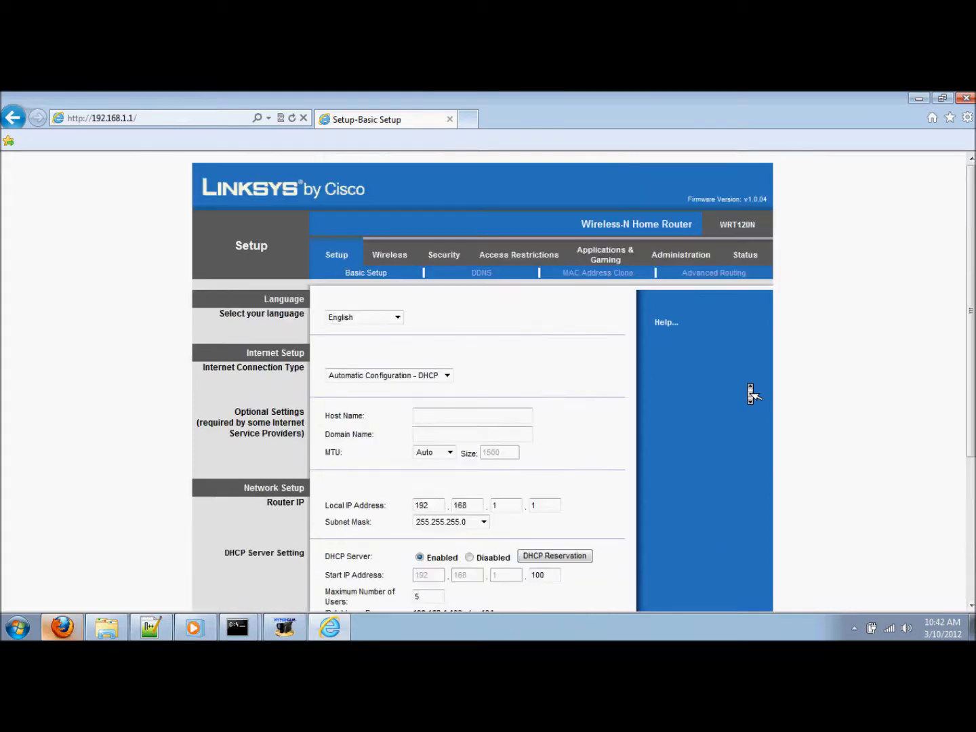
mouse_move(612, 331)
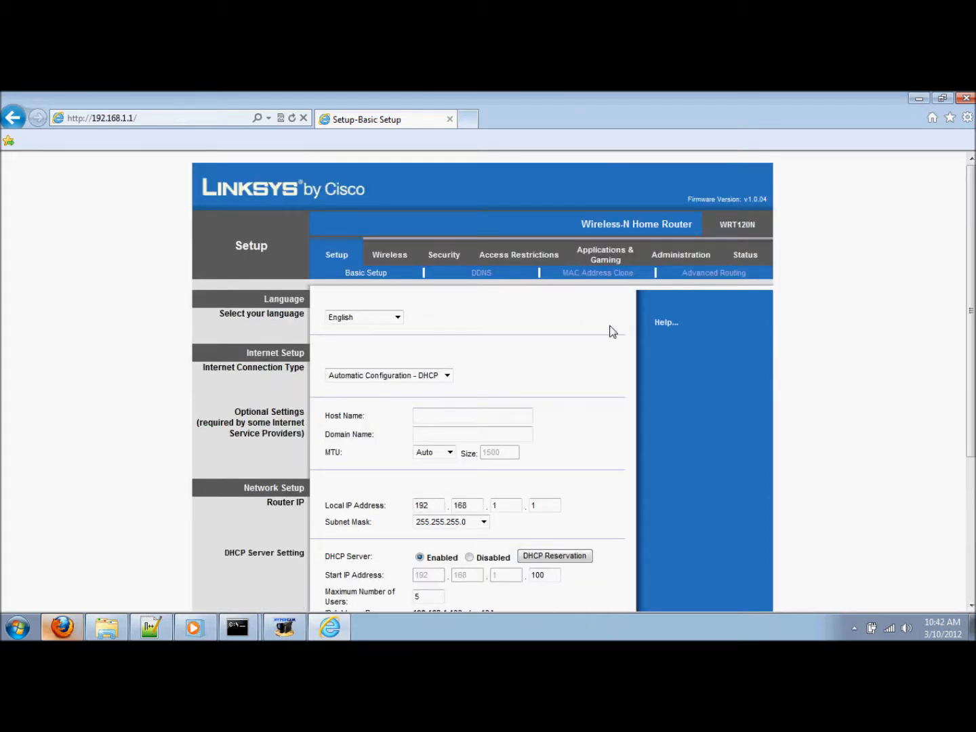
mouse_move(604, 255)
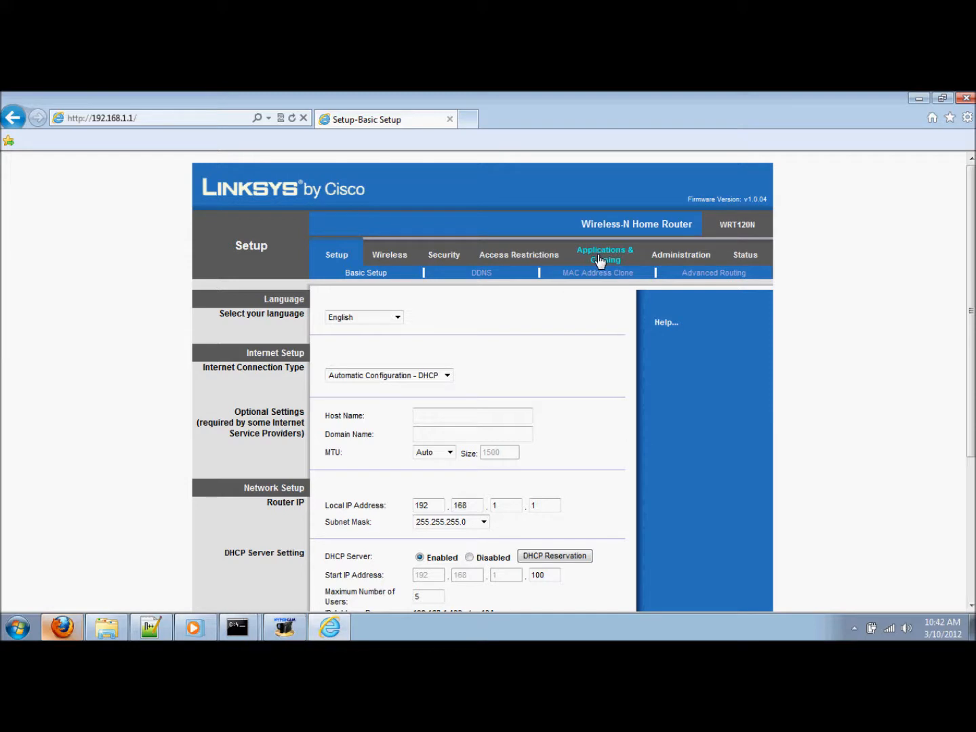
click(603, 255)
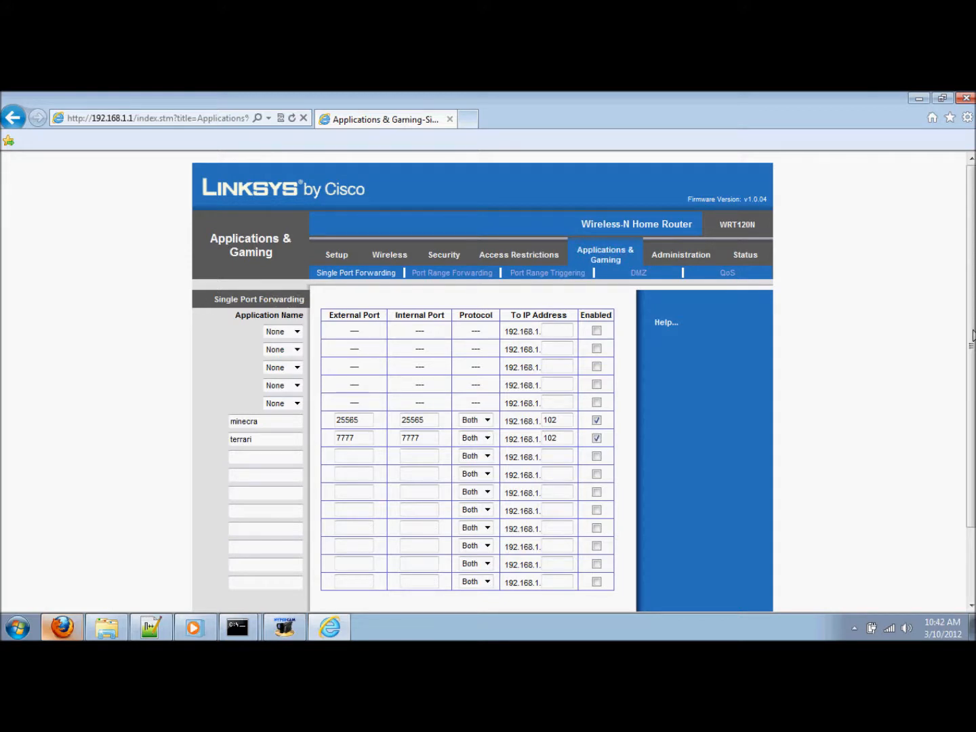
- Set the fifth forwarding row's application to Telnet, then SMTP, then back to None
scroll(down, 3)
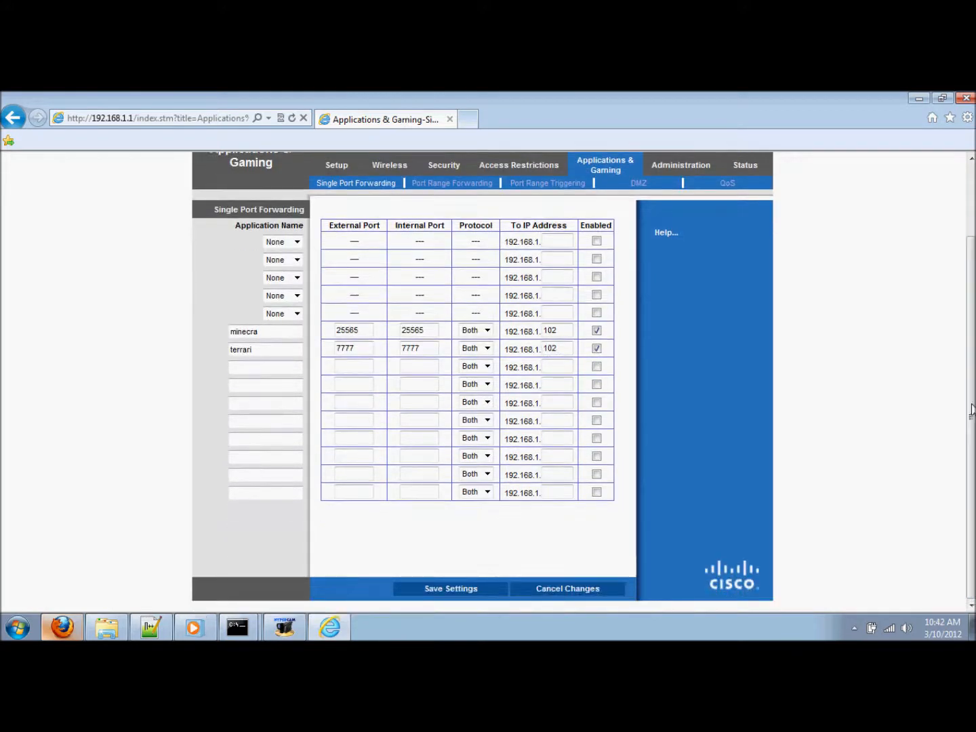
mouse_move(663, 346)
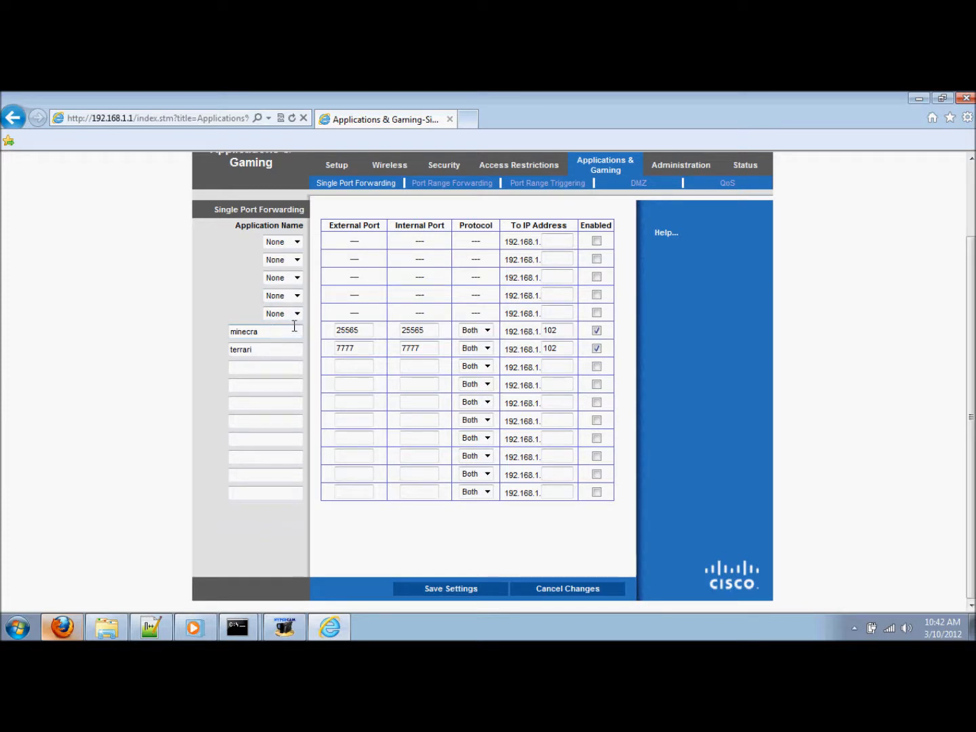
click(283, 313)
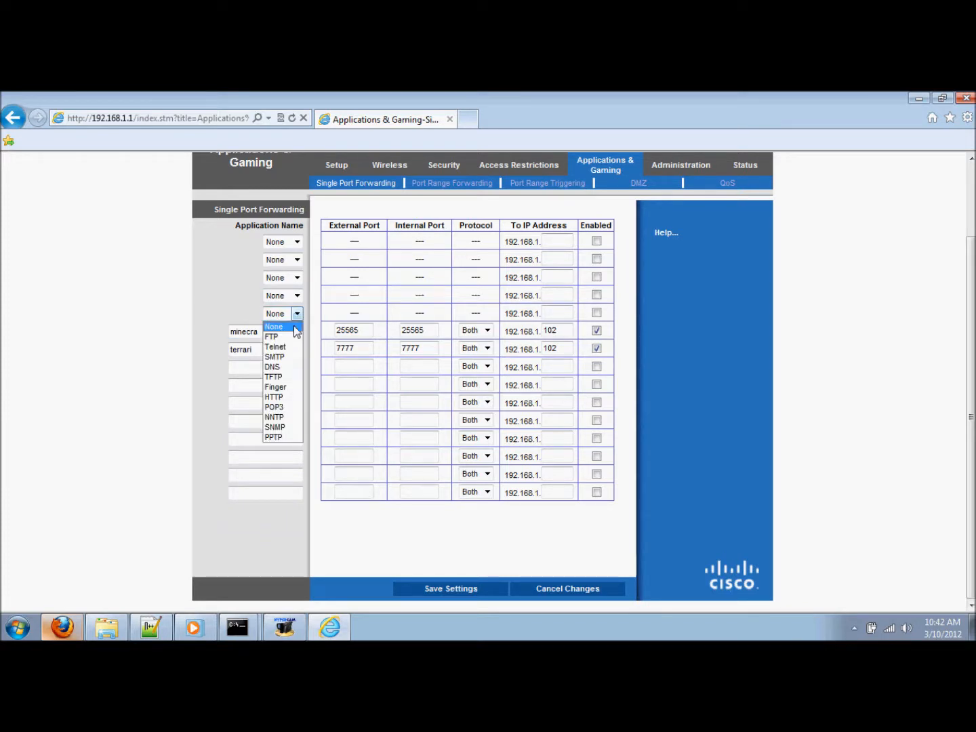
mouse_move(276, 347)
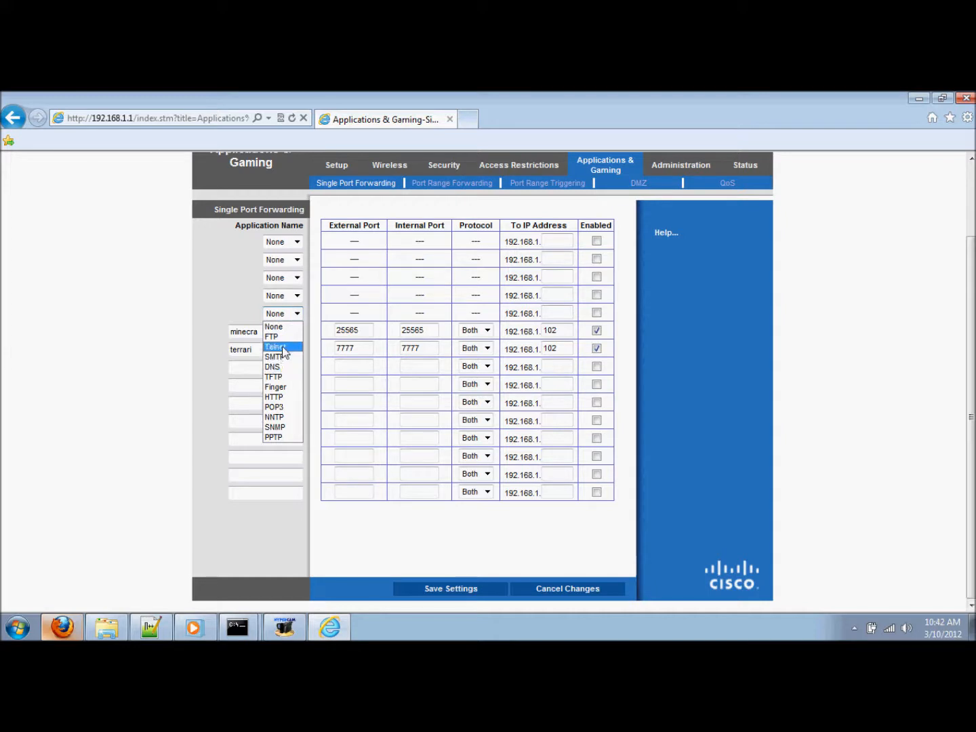
click(276, 347)
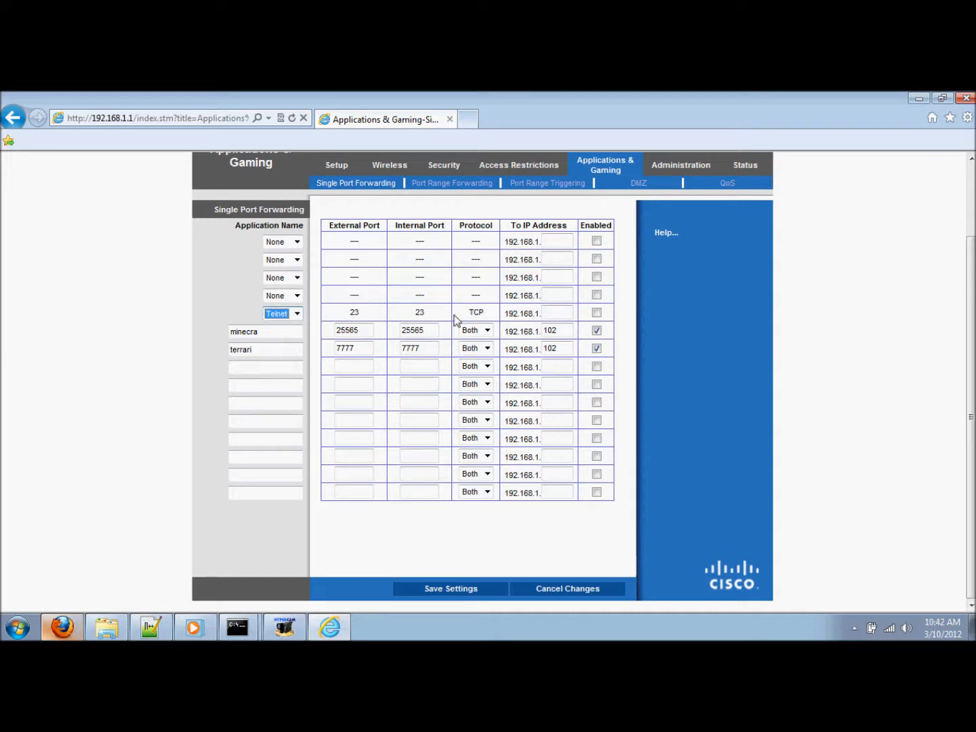
click(282, 313)
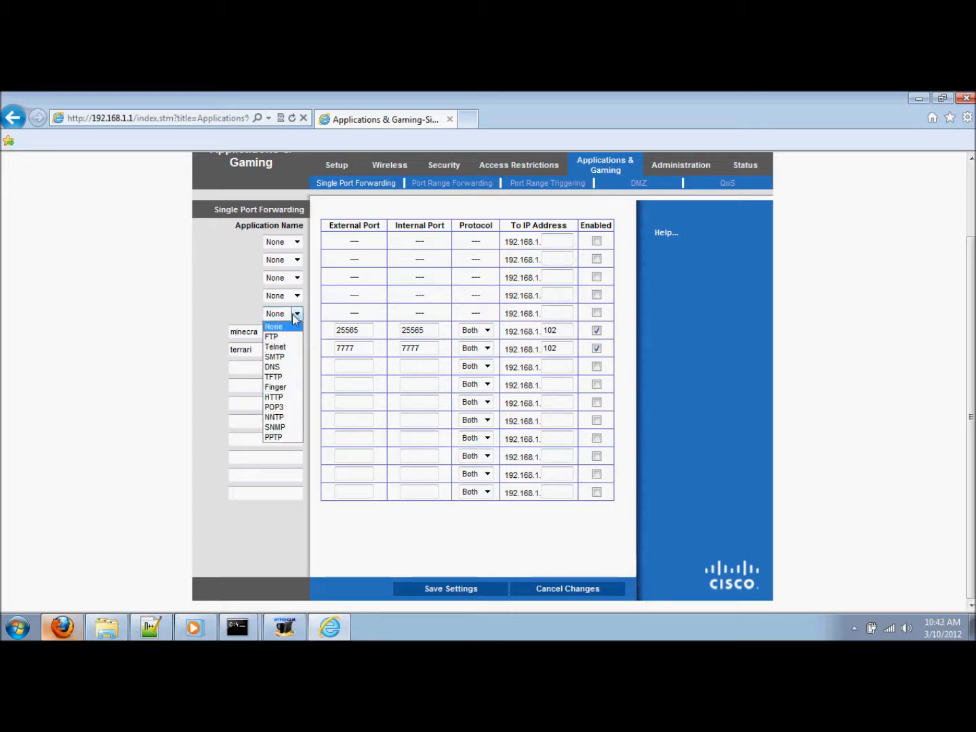
mouse_move(277, 357)
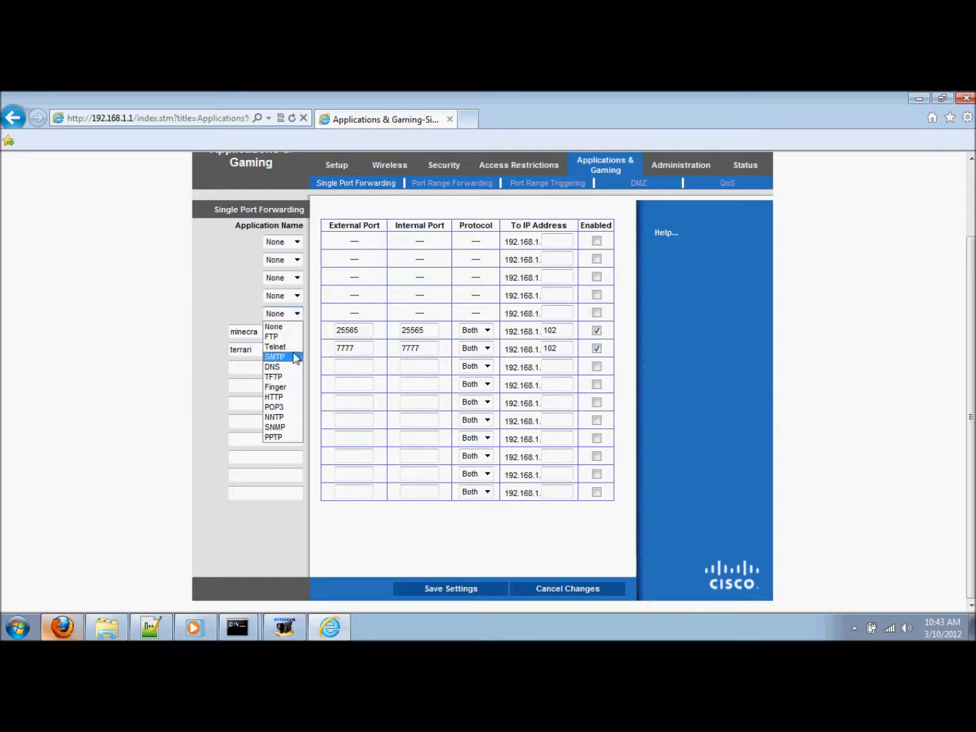
click(275, 357)
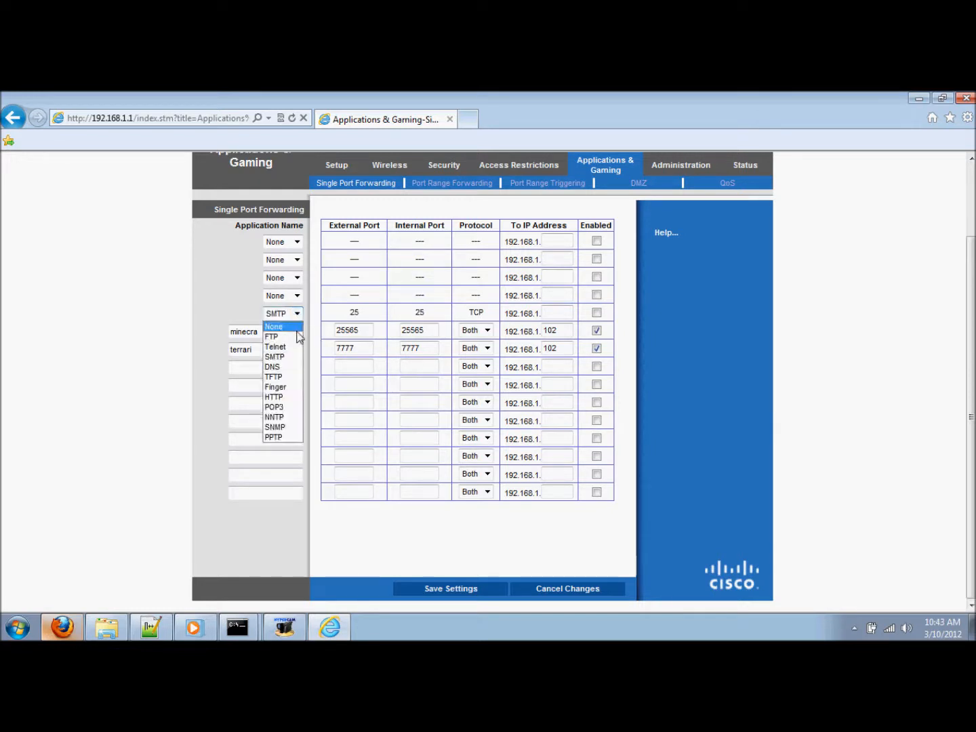
click(274, 326)
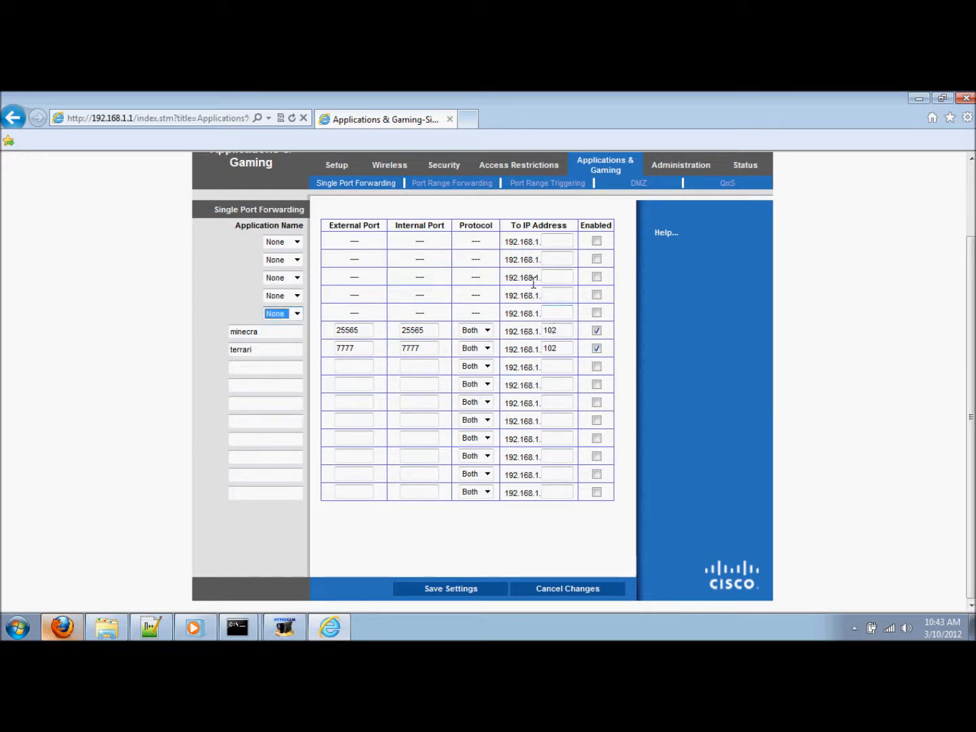
click(264, 331)
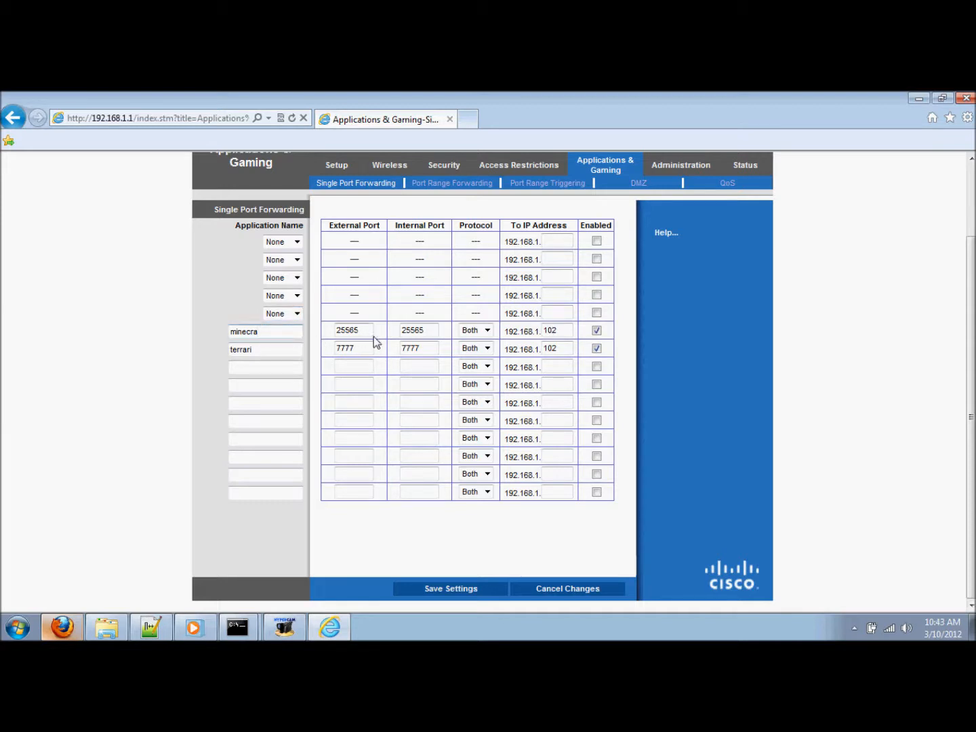
- Inspect the minecra rule's external and internal port values, both 25565
double_click(349, 330)
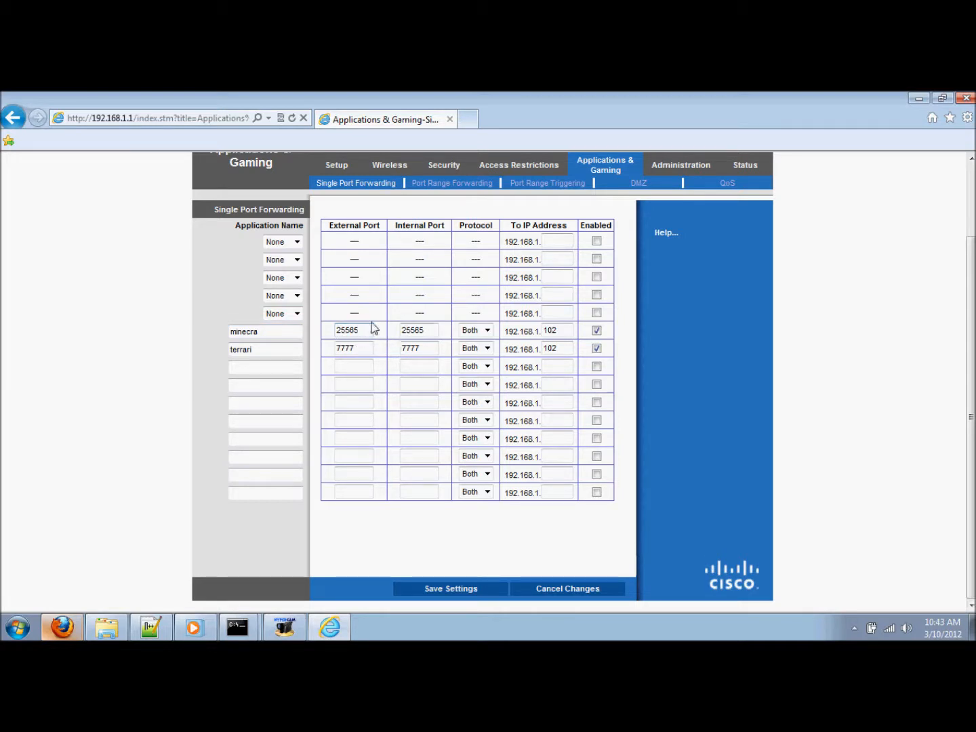
click(353, 330)
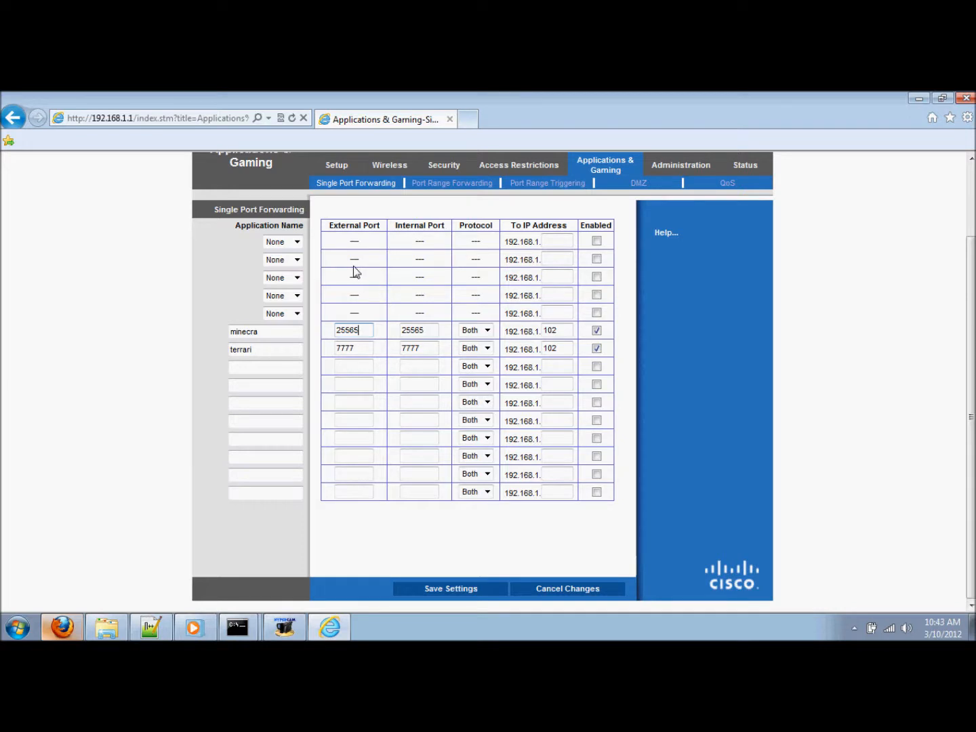
mouse_move(352, 246)
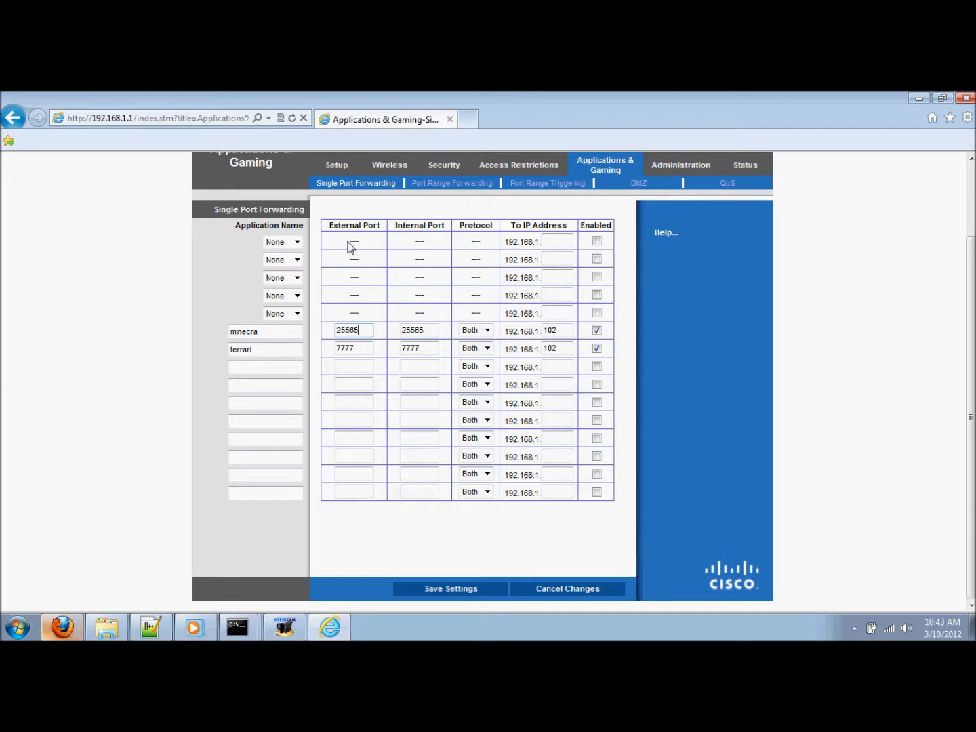
mouse_move(362, 330)
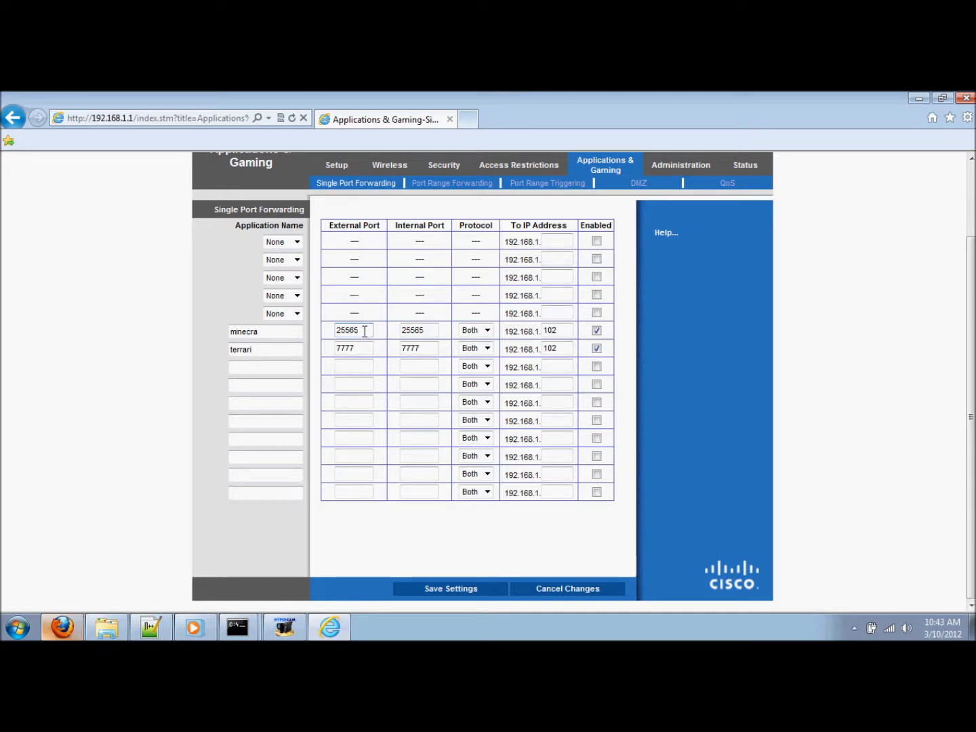
double_click(347, 330)
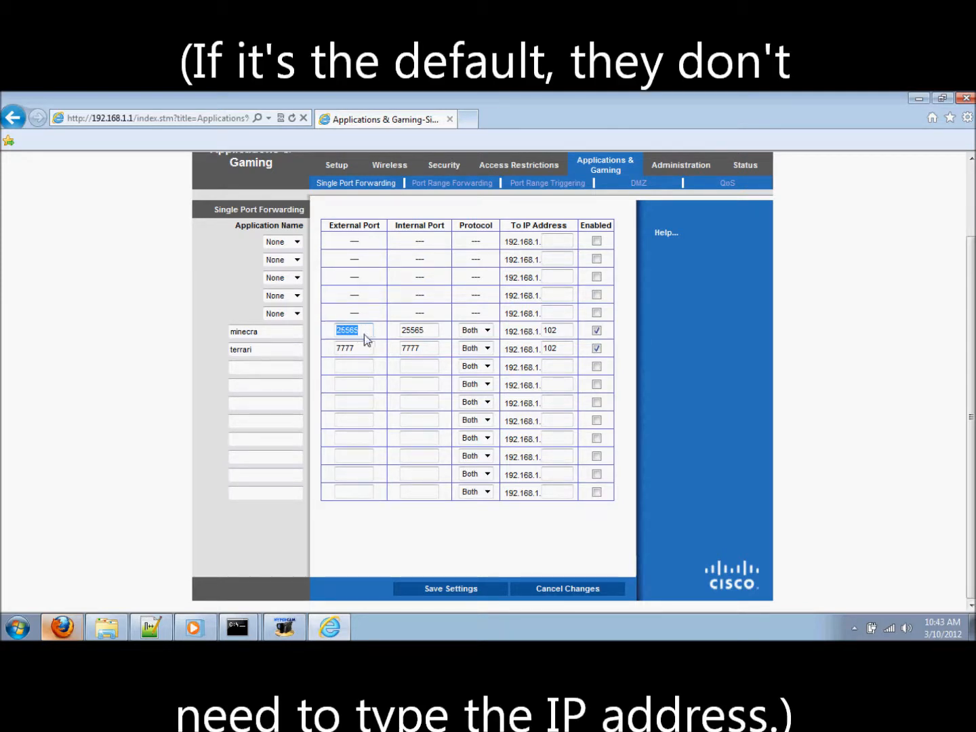
click(419, 330)
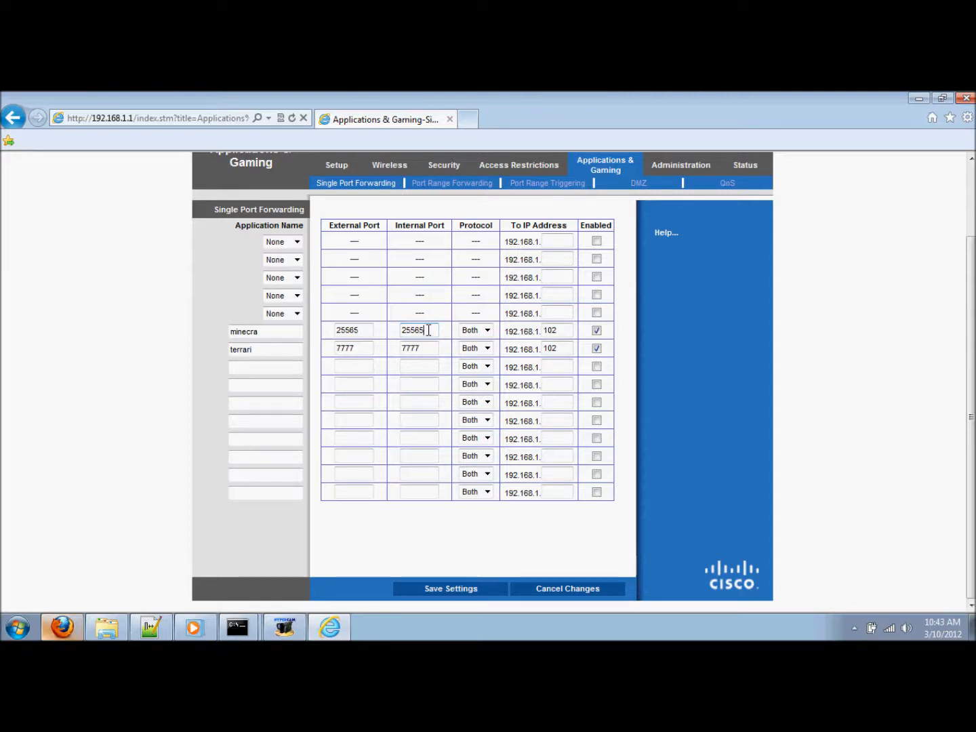
click(487, 331)
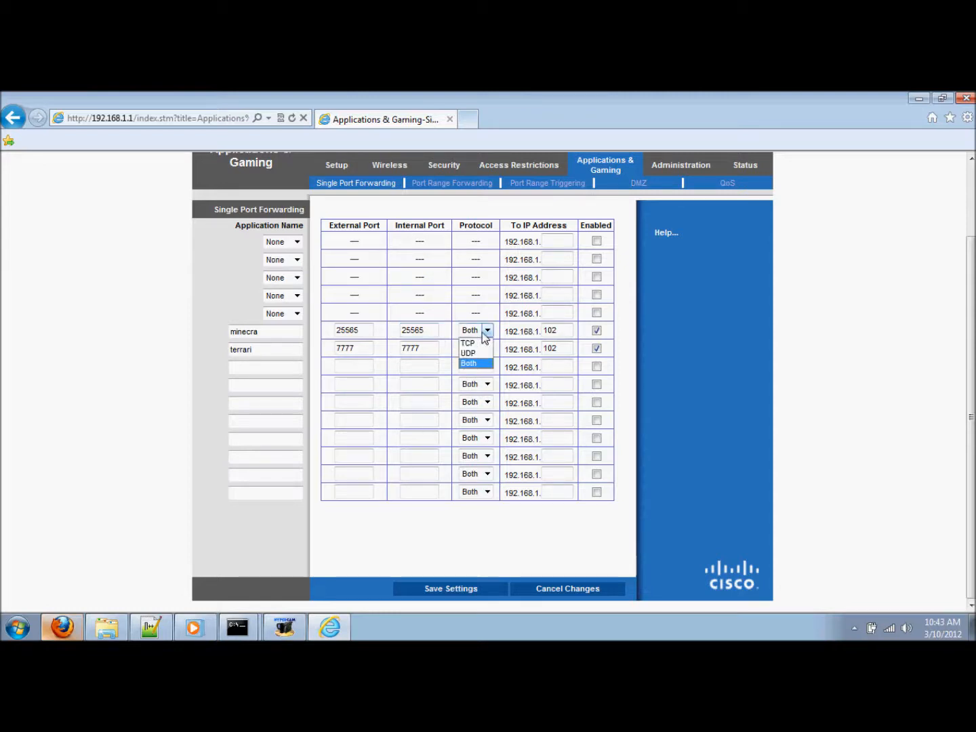
mouse_move(470, 353)
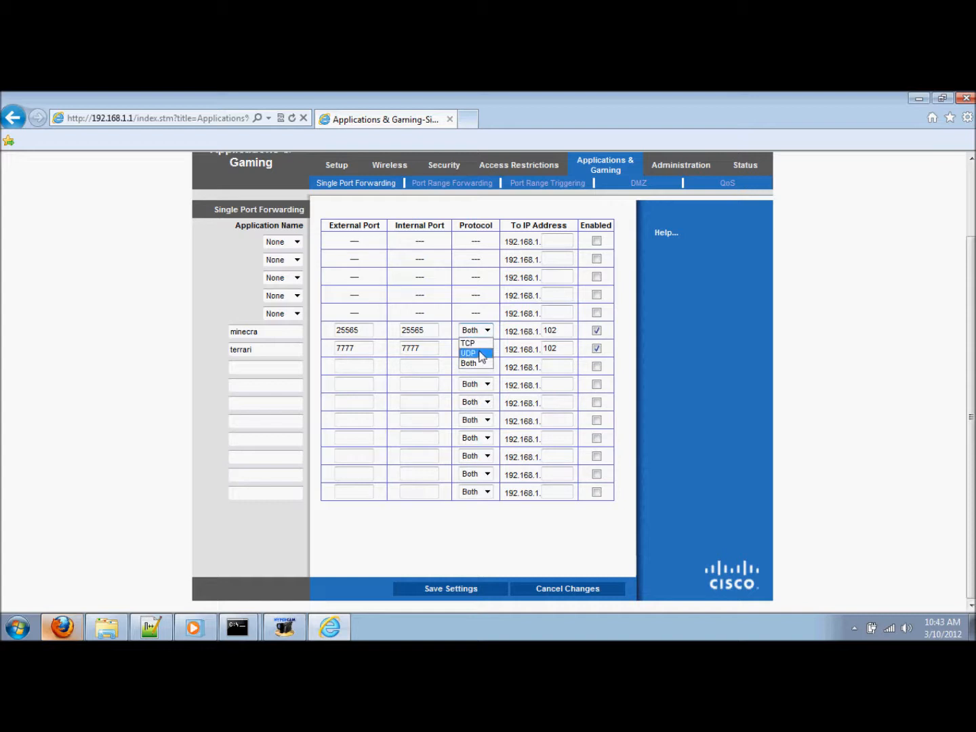
mouse_move(478, 364)
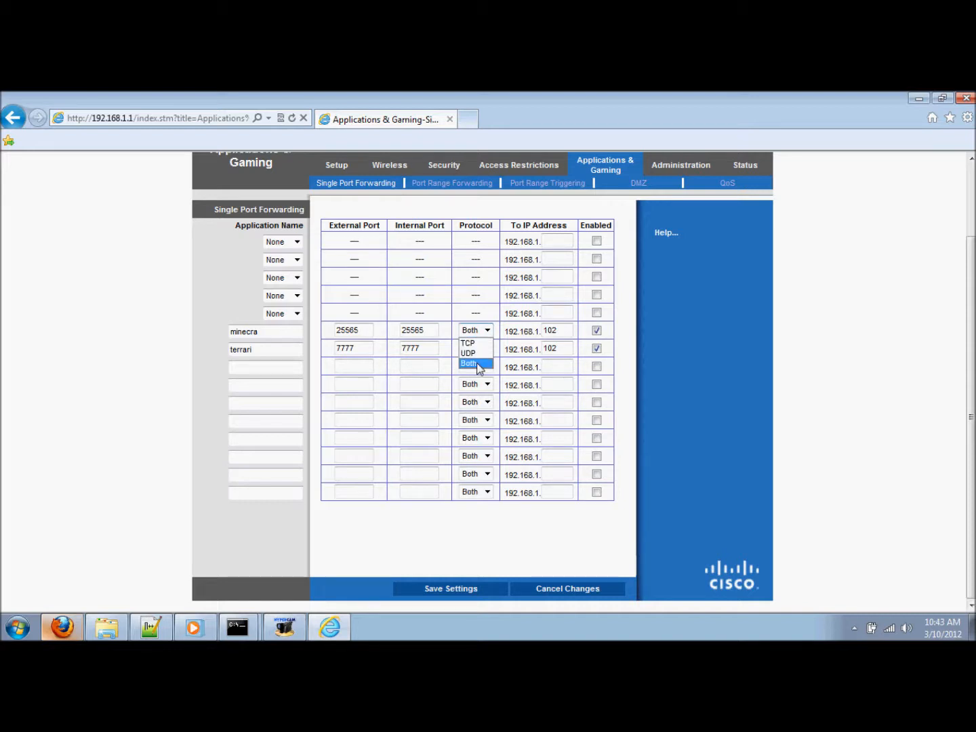
click(469, 363)
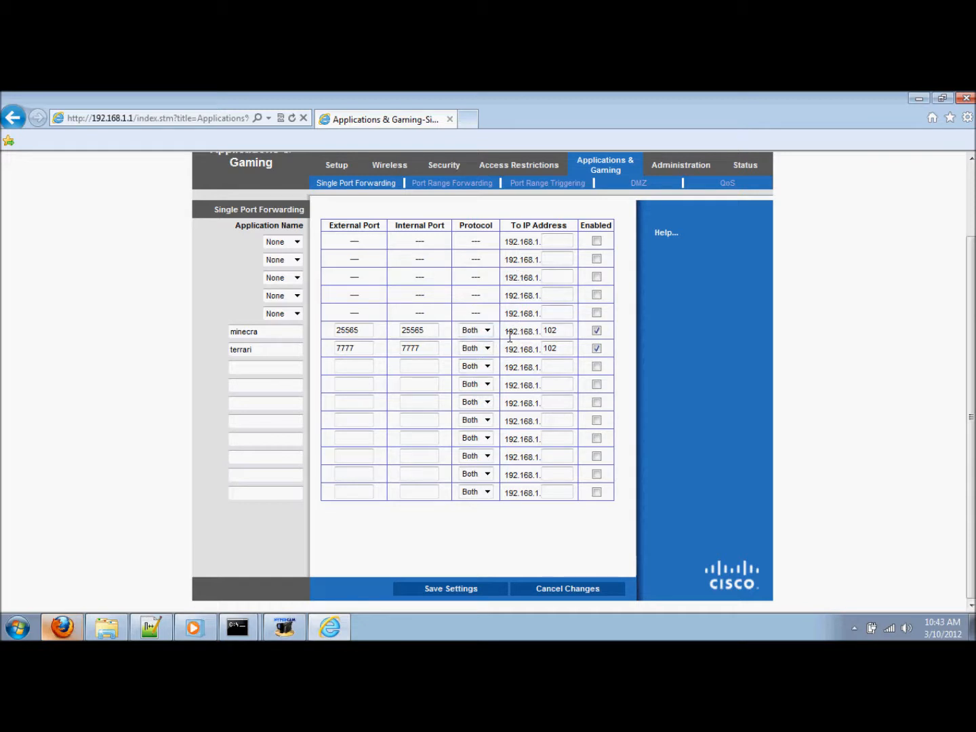
double_click(521, 330)
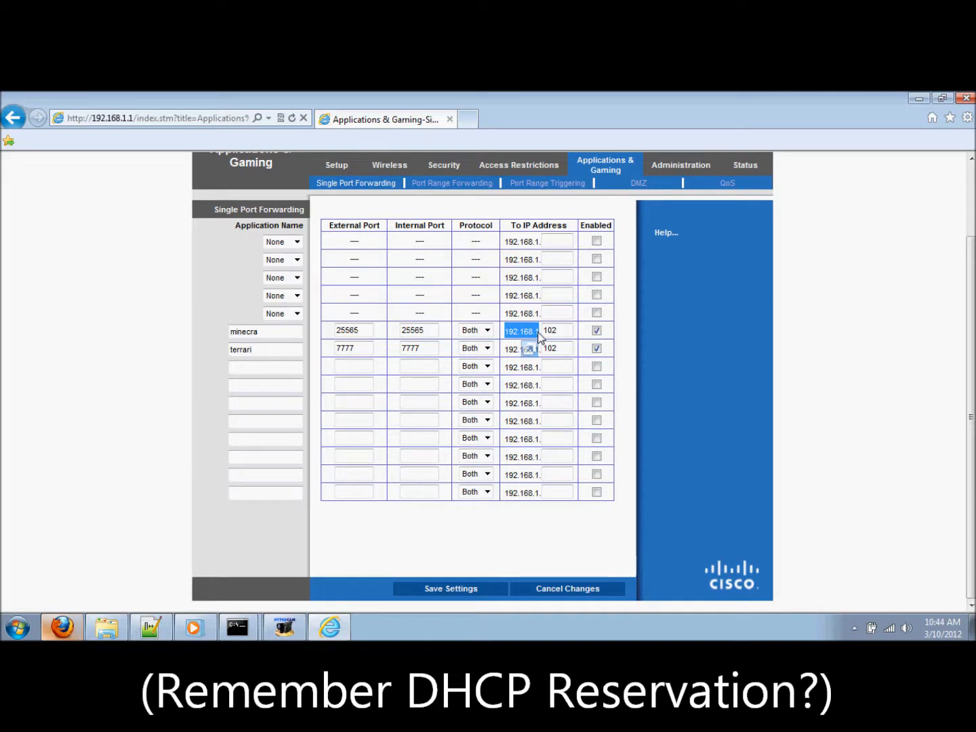
click(556, 331)
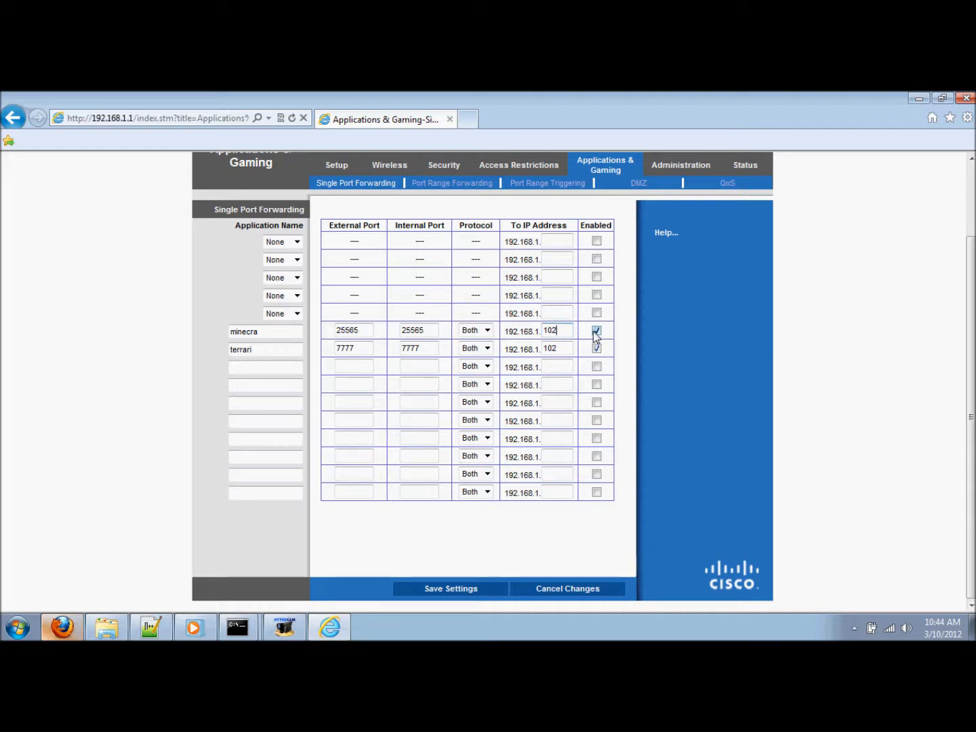
click(597, 348)
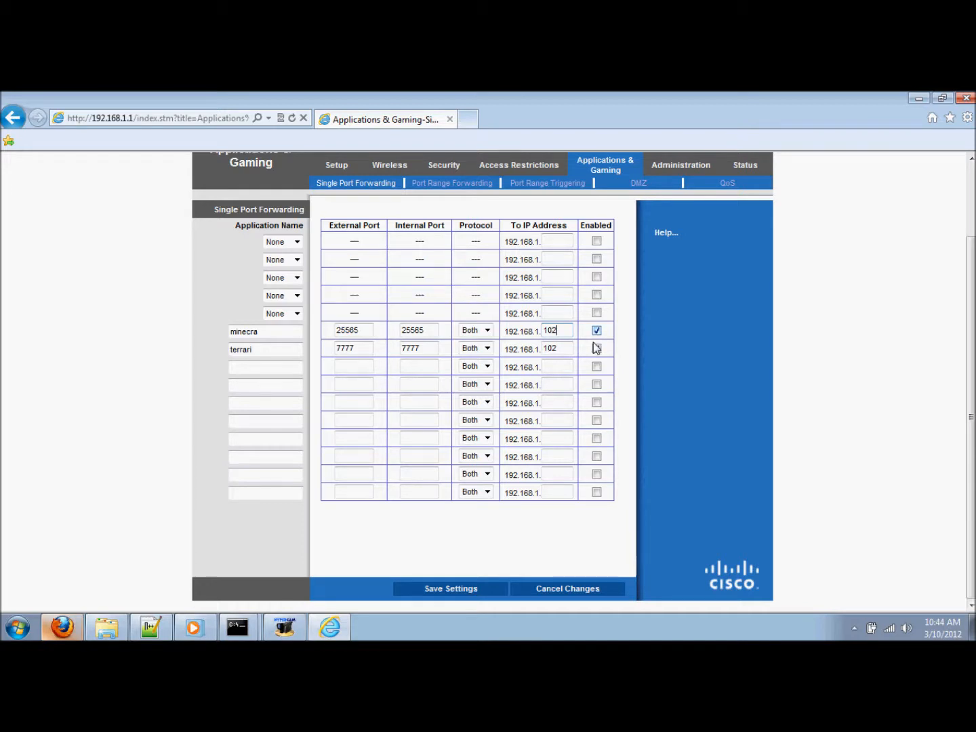
click(596, 348)
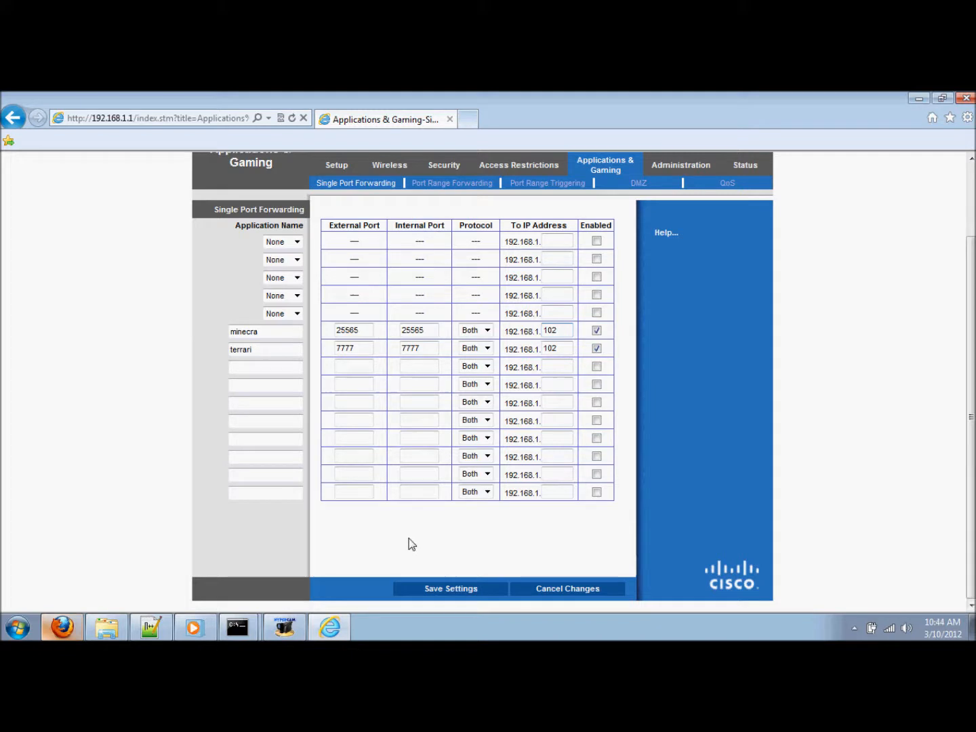
mouse_move(457, 596)
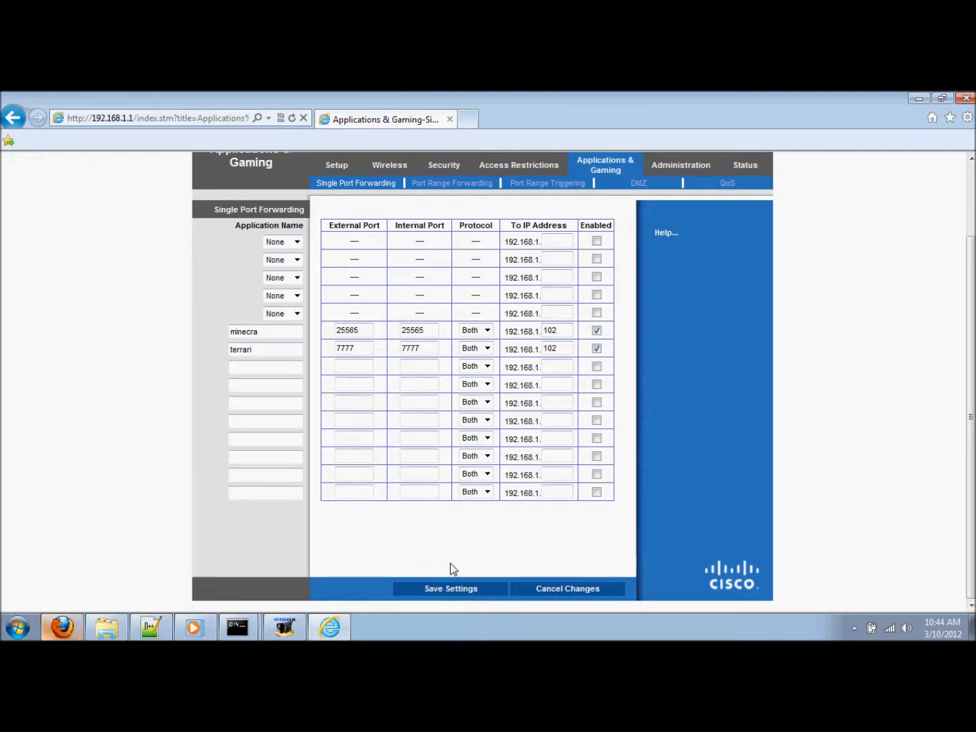
scroll(up, 3)
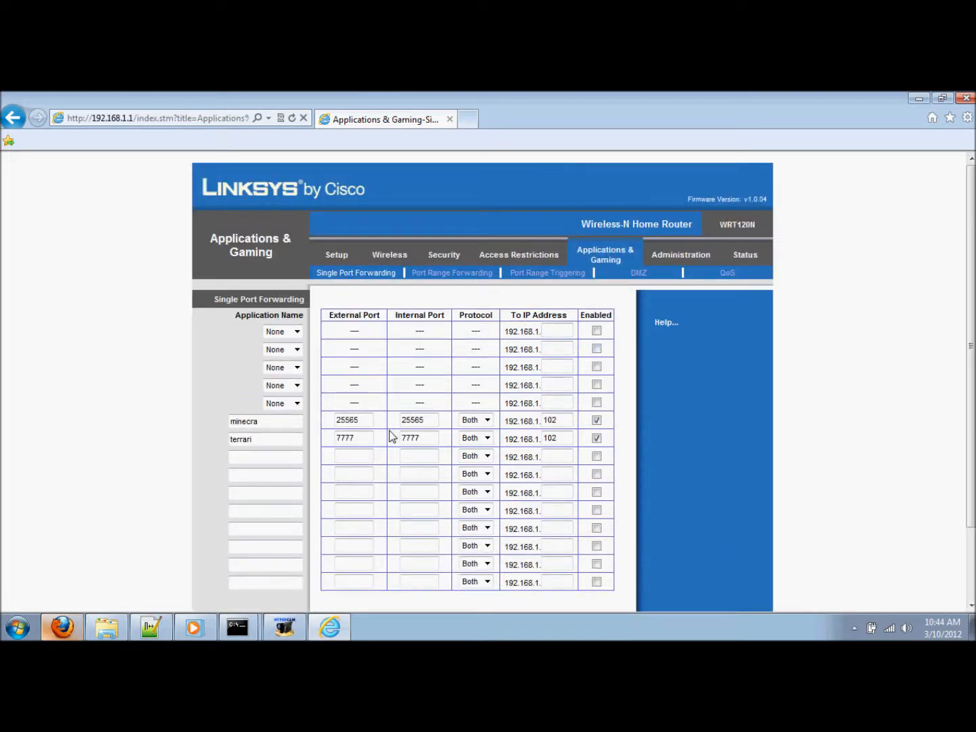
scroll(down, 3)
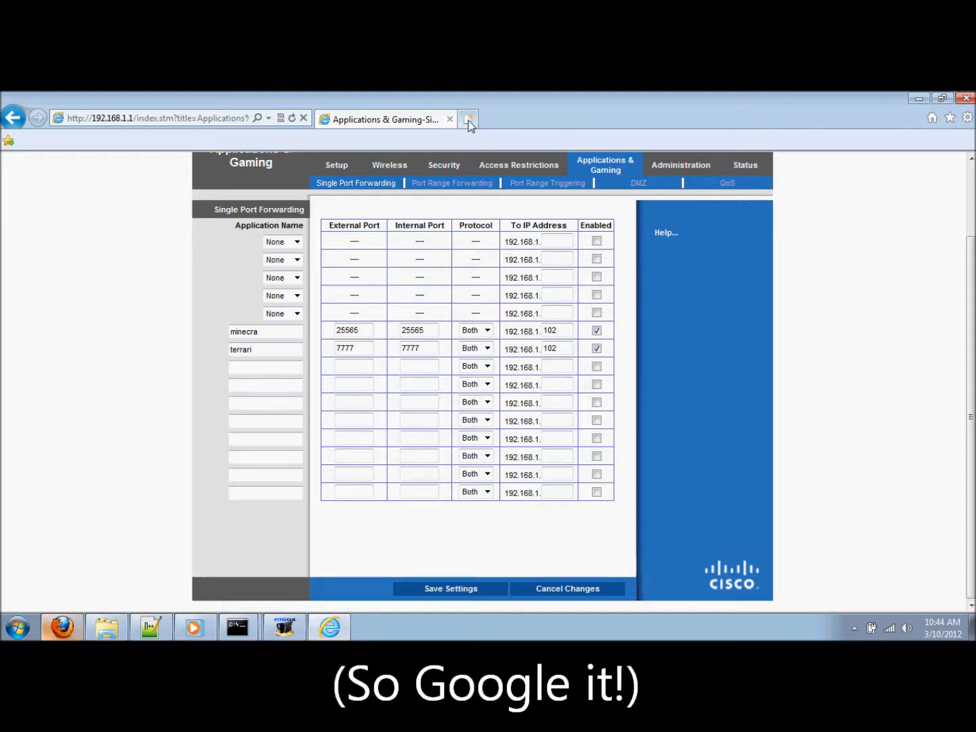
- In a new tab, find the Facepunch GMod port thread and follow its portforward.com link
click(469, 119)
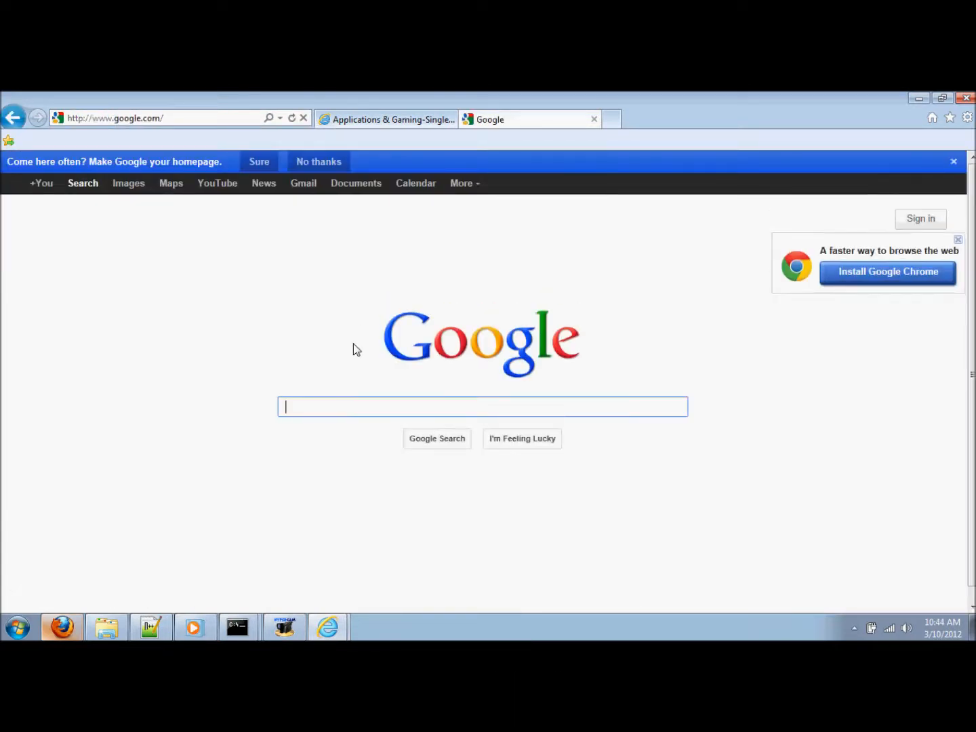
mouse_move(371, 410)
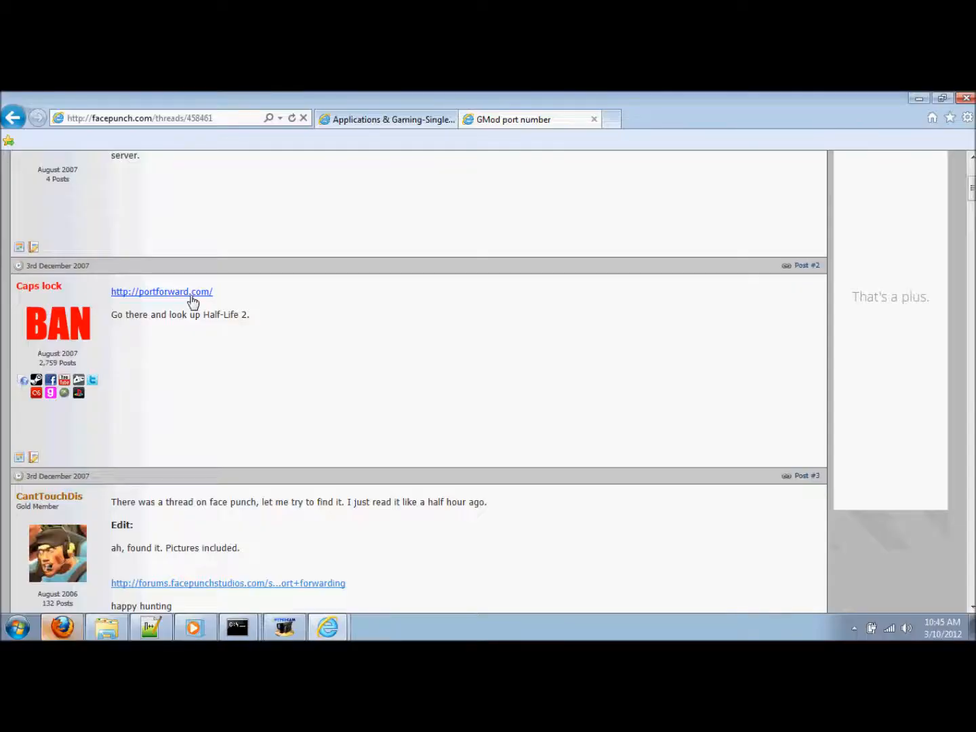
click(161, 291)
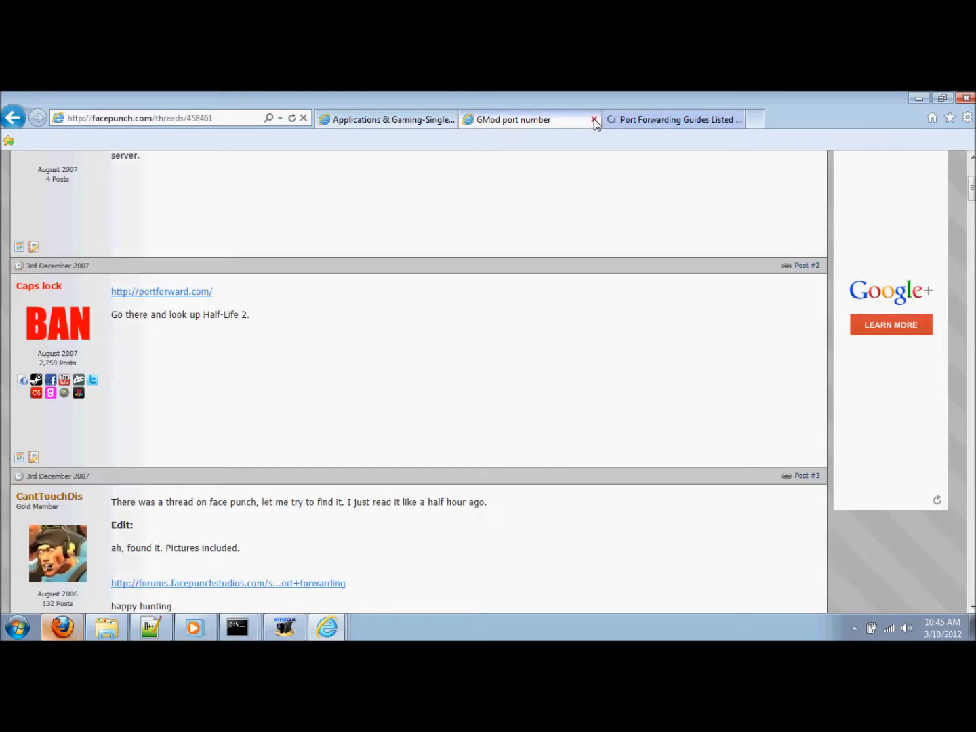
- Close the forum thread tab and scroll through portforward.com's list of router models
click(595, 119)
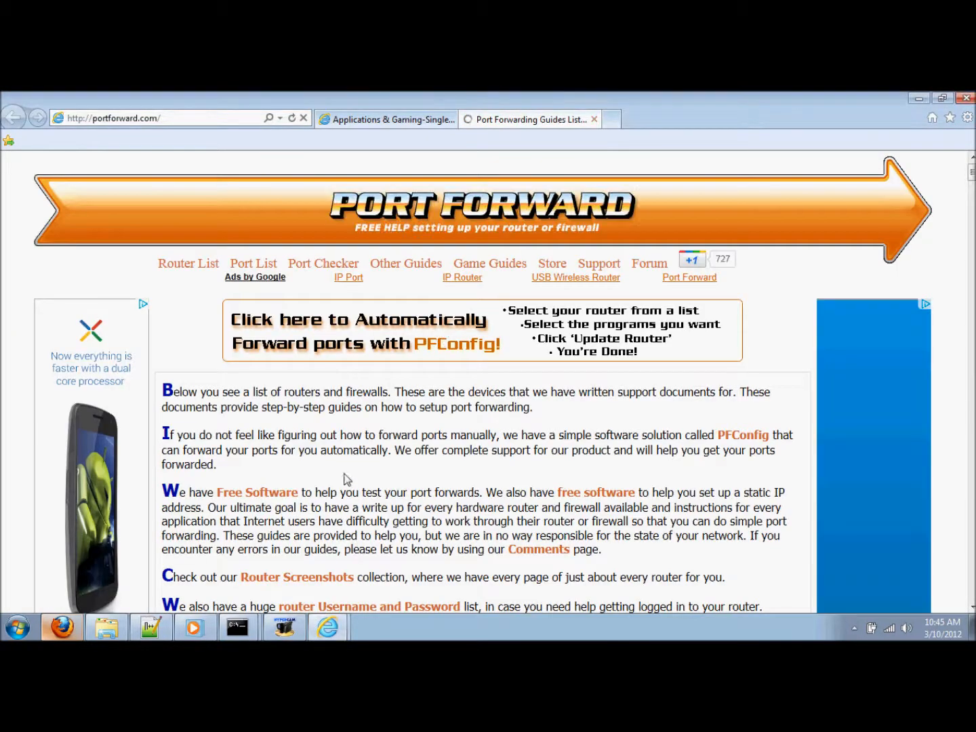
scroll(down, 3)
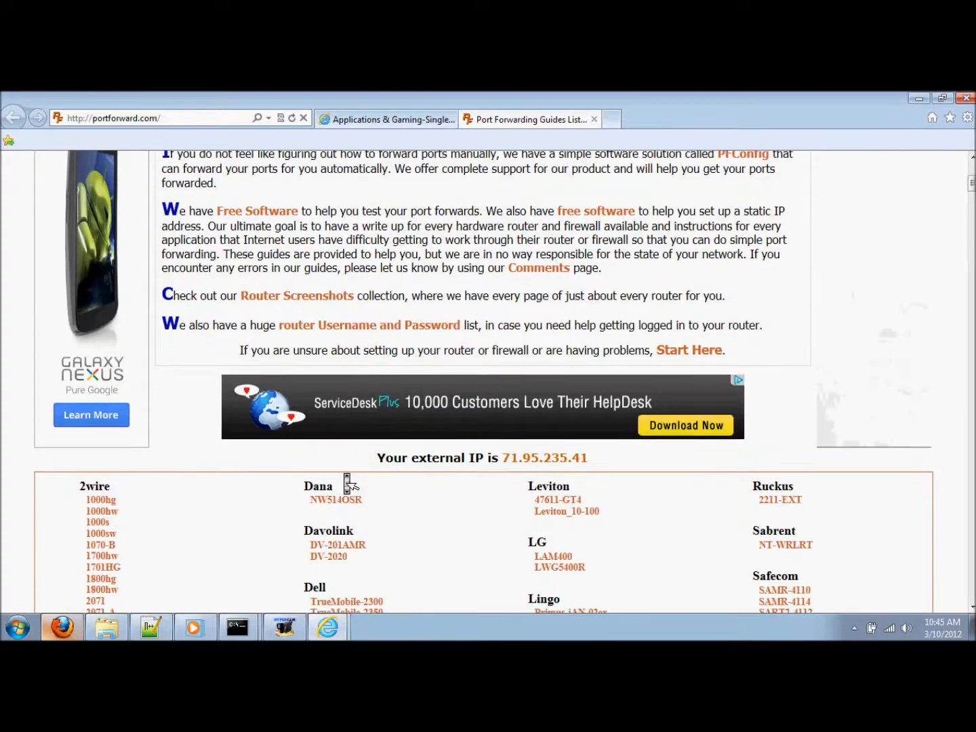
scroll(down, 3)
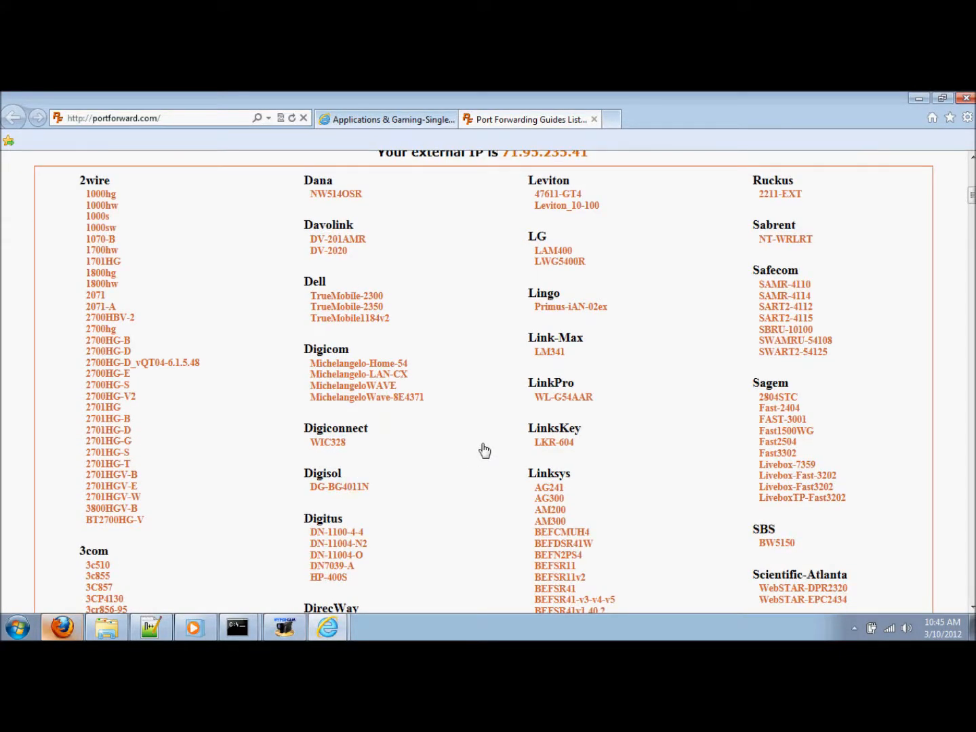
mouse_move(533, 440)
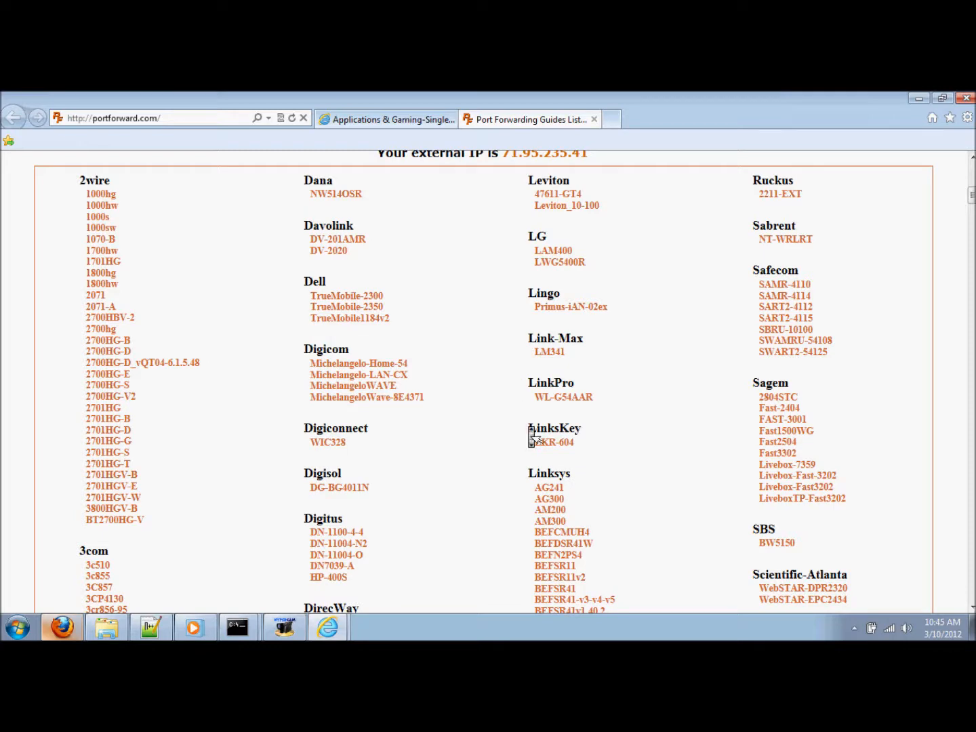
scroll(down, 3)
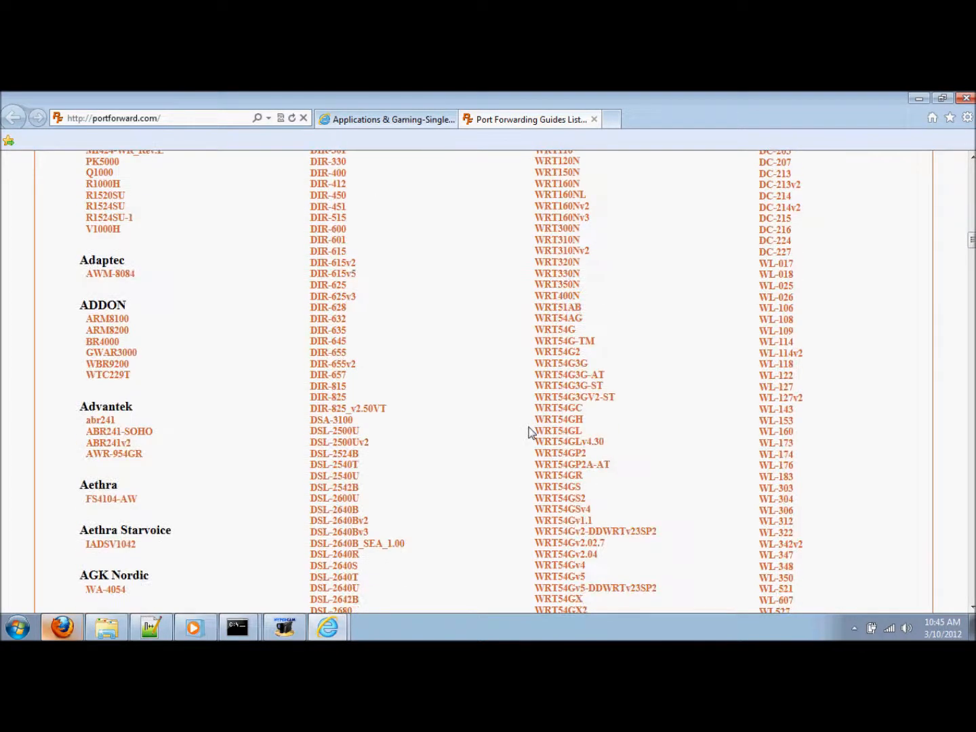
scroll(down, 3)
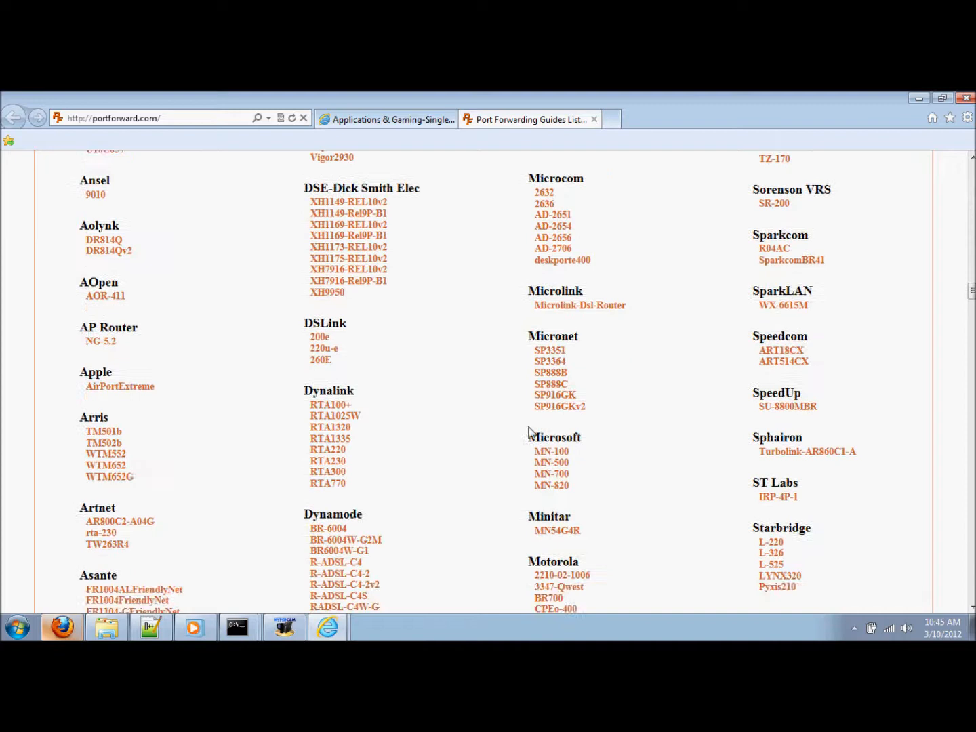
scroll(up, 3)
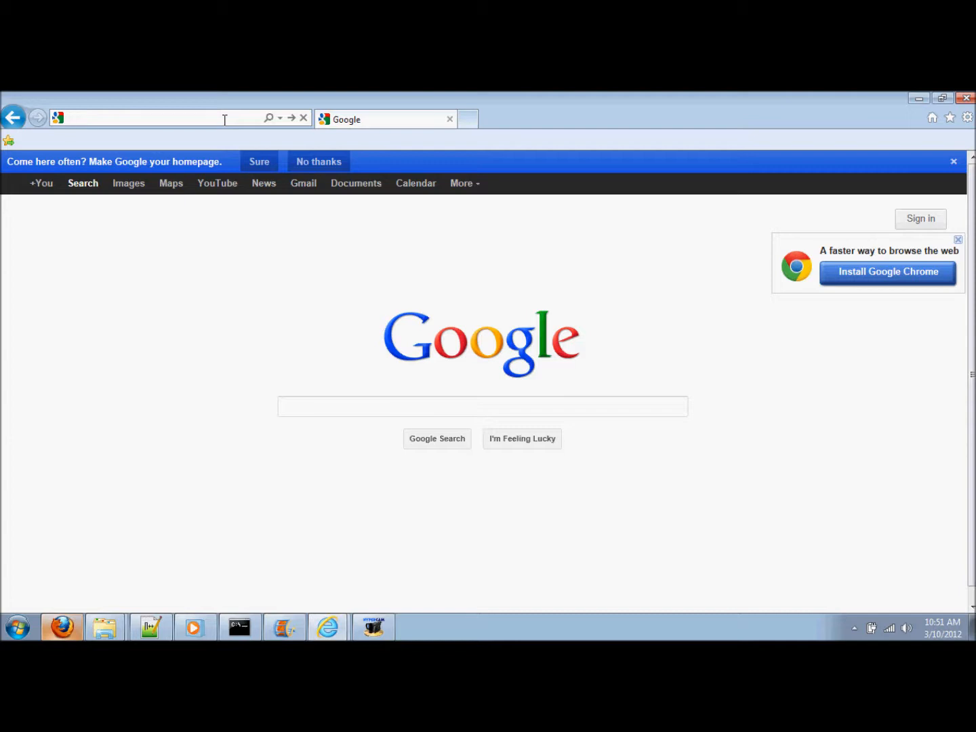
- Load whatismyip.org to reveal the external IP 71.95.235.41, then clear the selection
text(whatismyip.com)
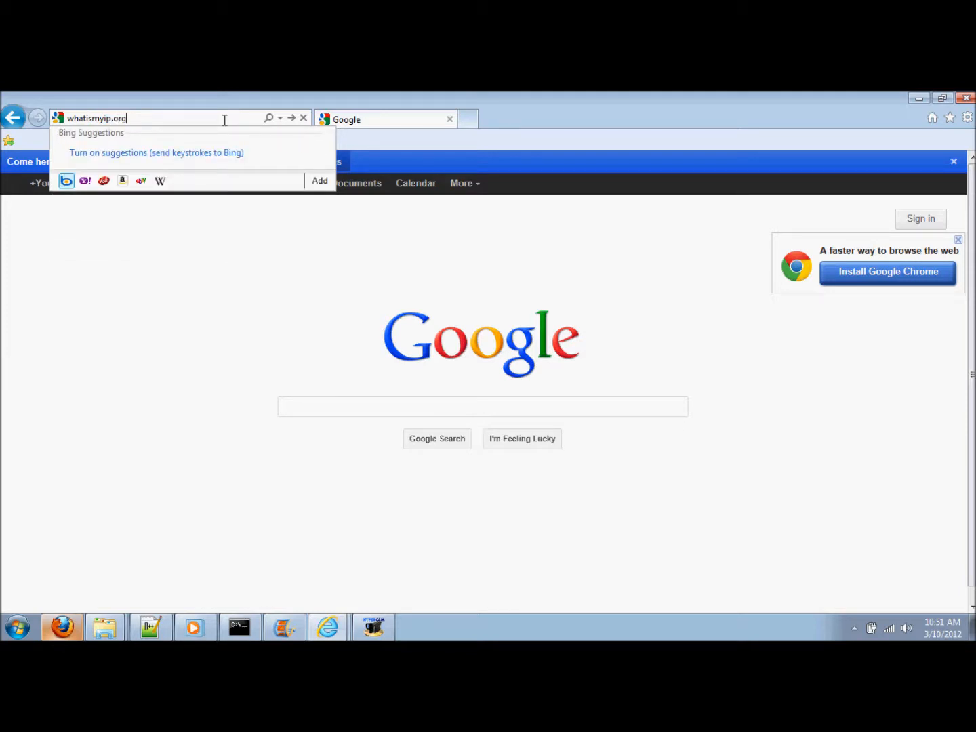
key(Return)
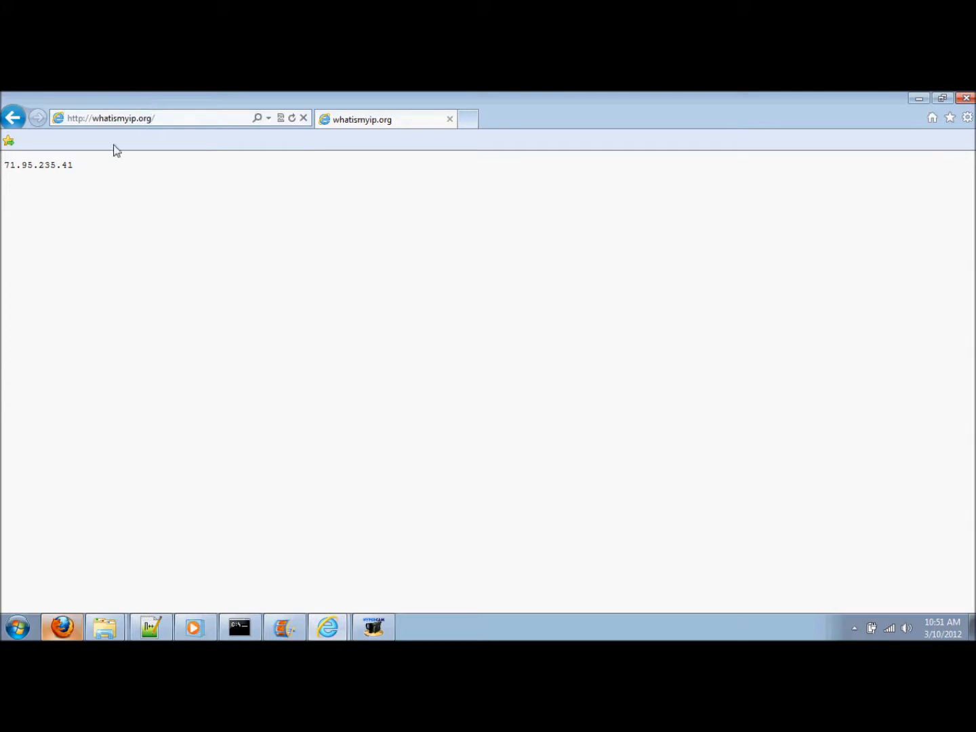
mouse_move(74, 169)
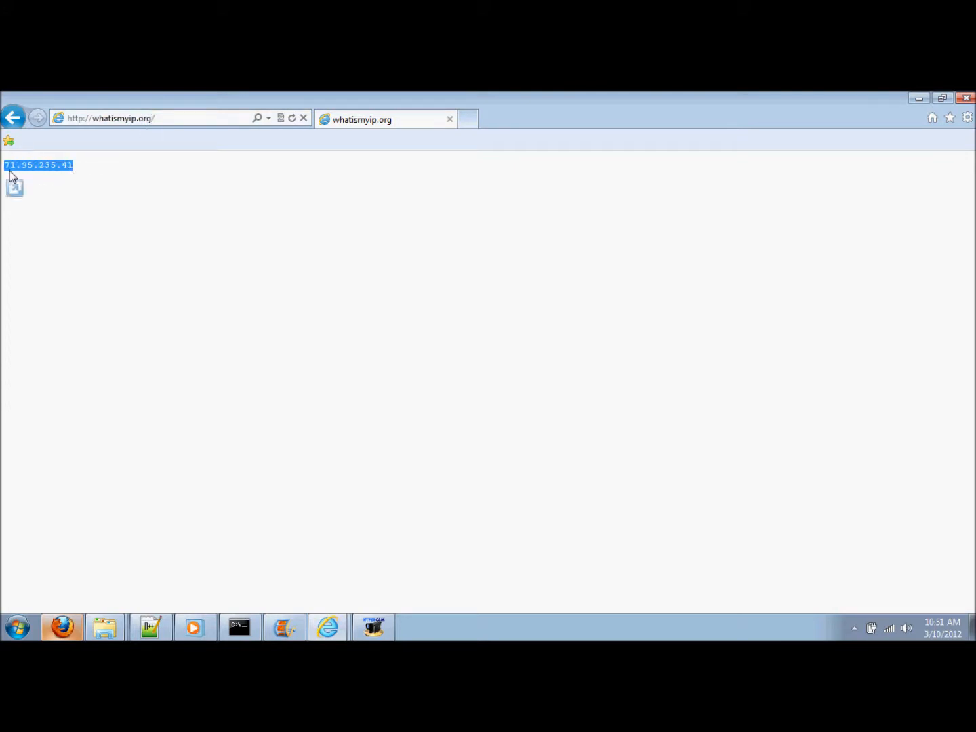
click(38, 165)
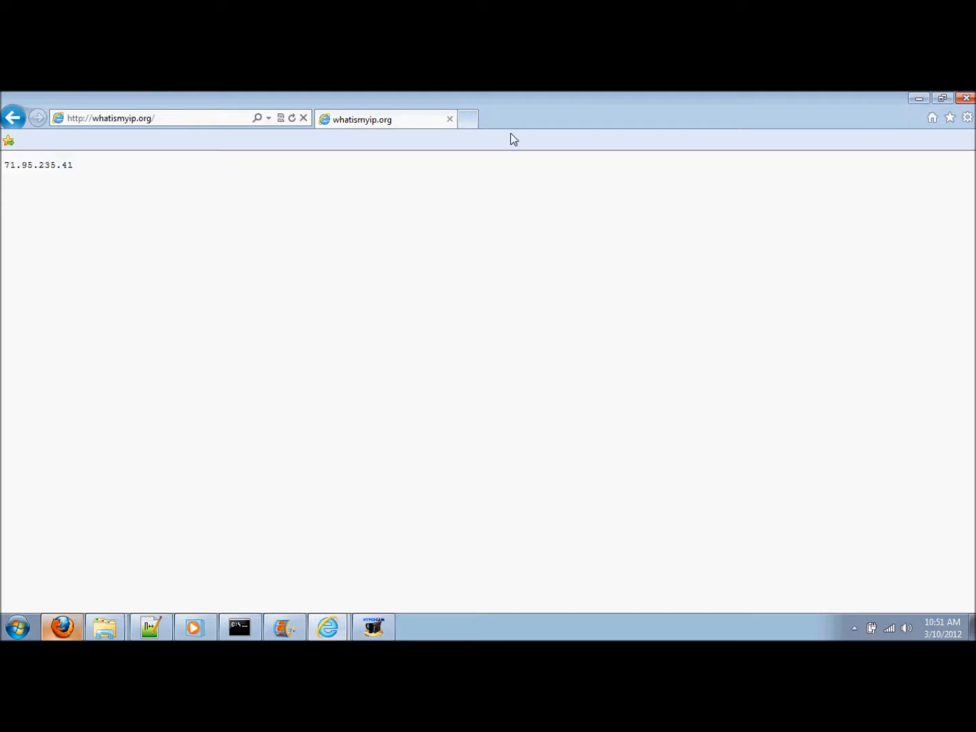
mouse_move(318, 596)
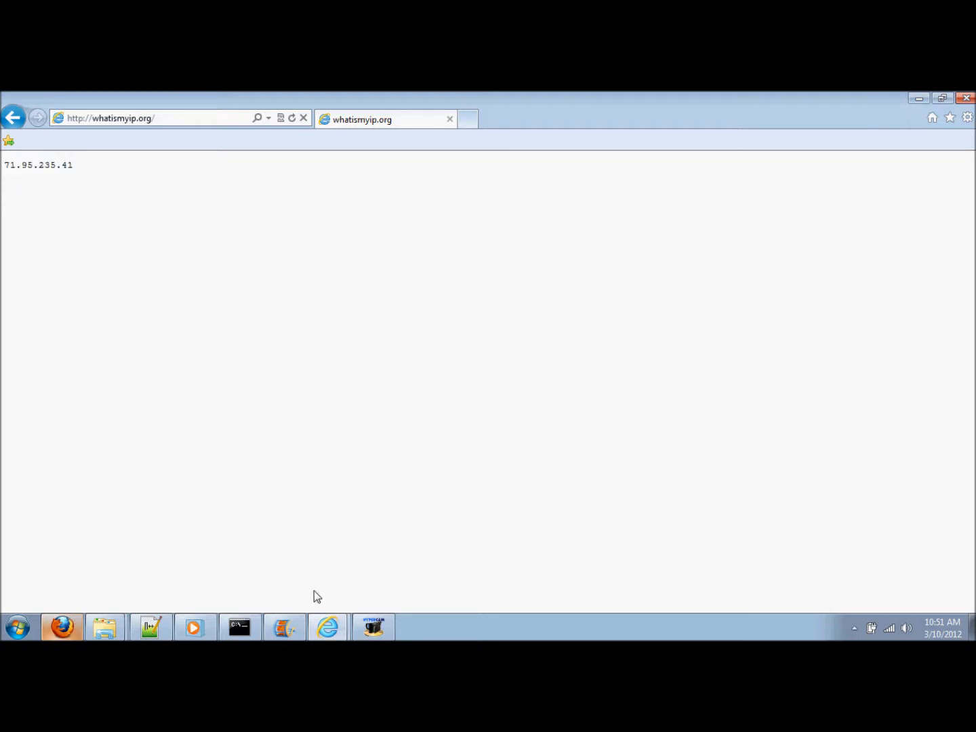